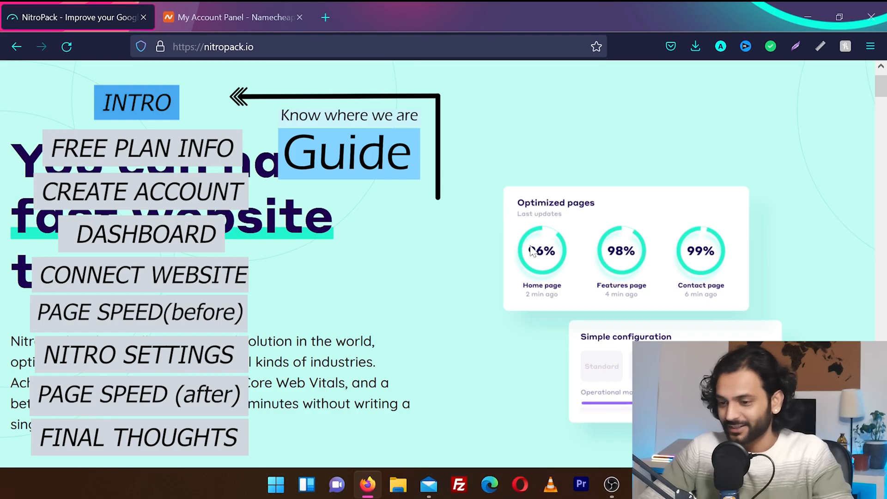
mouse_move(727, 276)
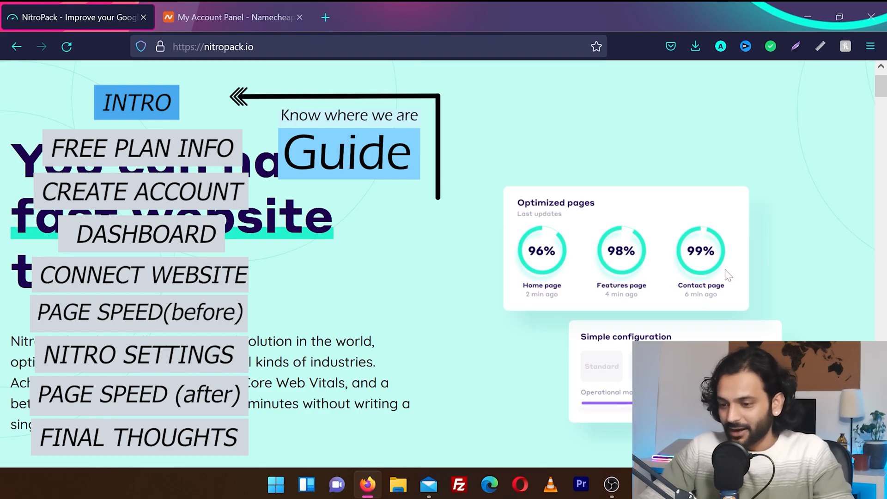
Step: Choose Get started under the Free plan (1 website, 5,000 pageviews, 1GB CDN bandwidth)
scroll(down, 3)
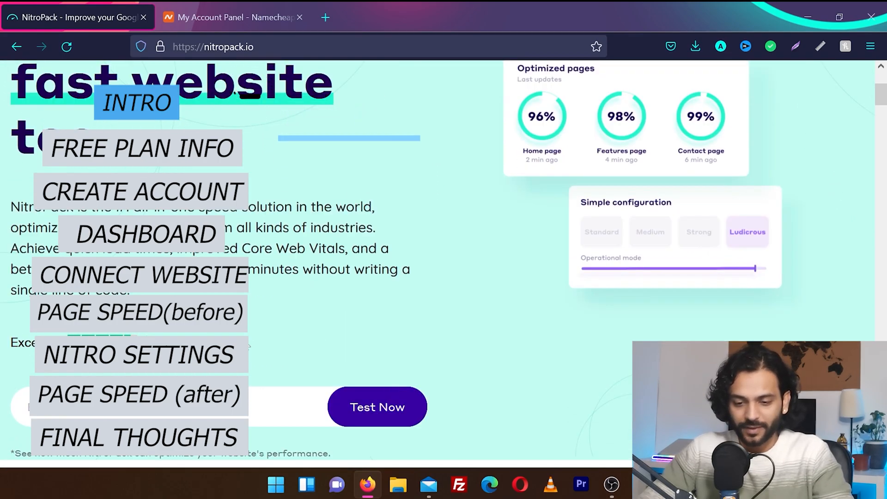
scroll(down, 3)
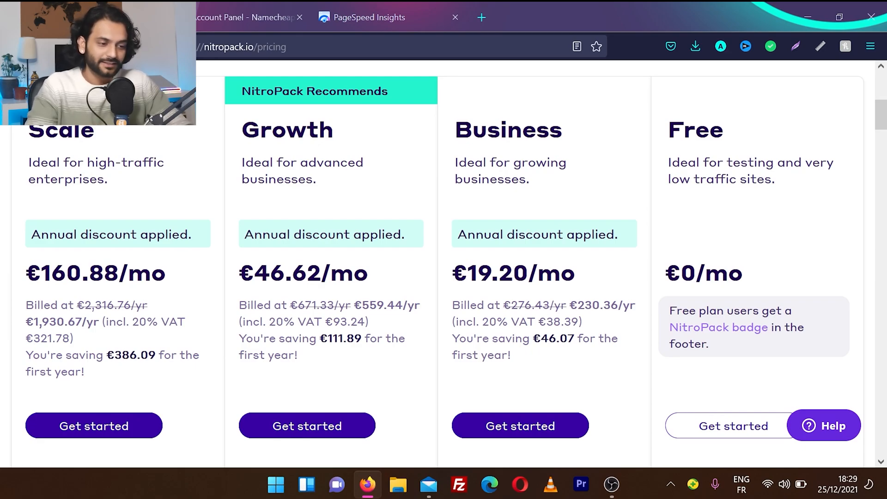
scroll(down, 3)
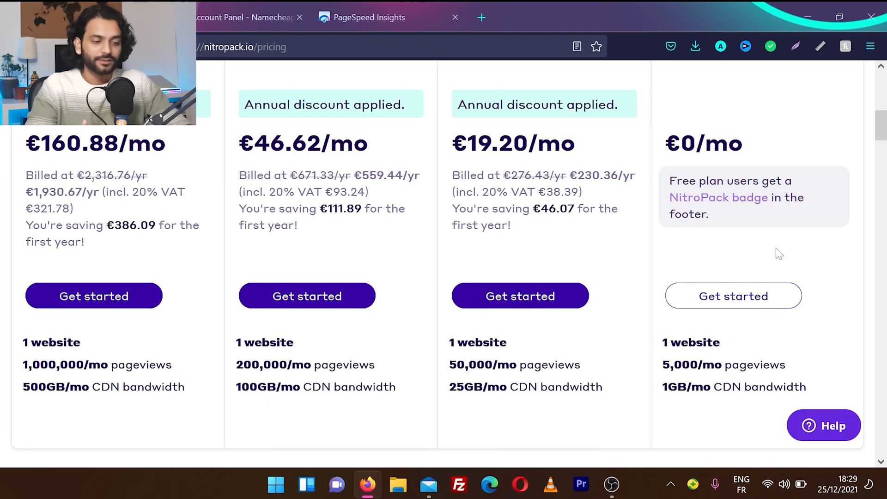
click(733, 296)
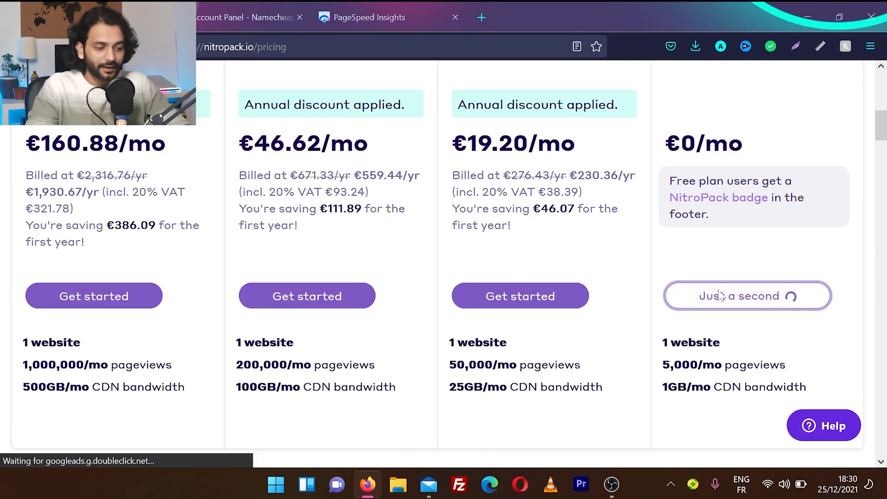
Step: Fill the free plan checkout form and opt in to feature and news notifications
click(747, 296)
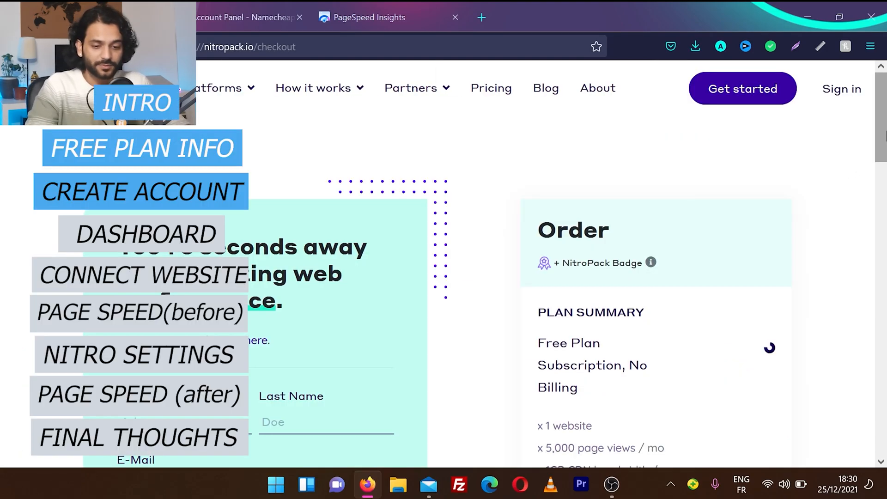
scroll(down, 3)
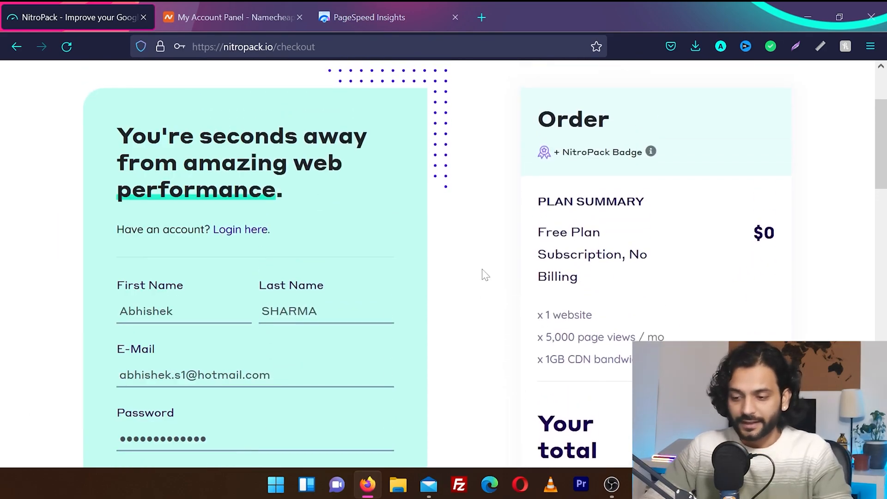
scroll(down, 3)
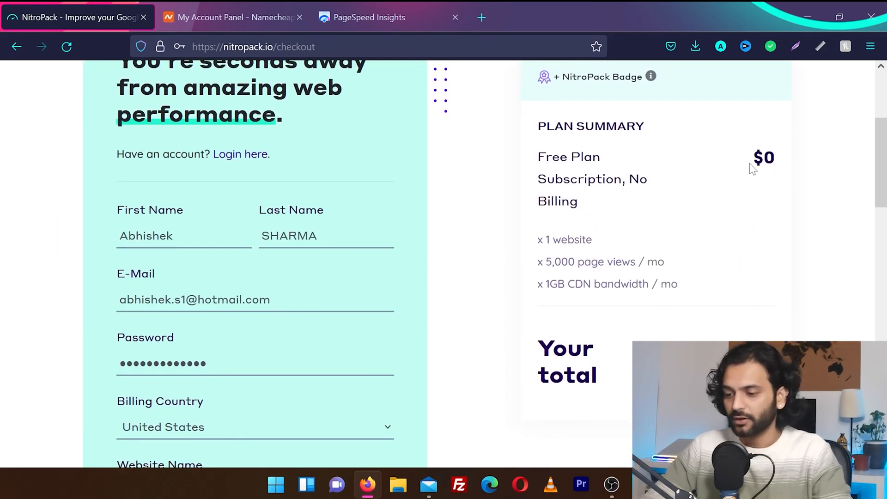
scroll(down, 3)
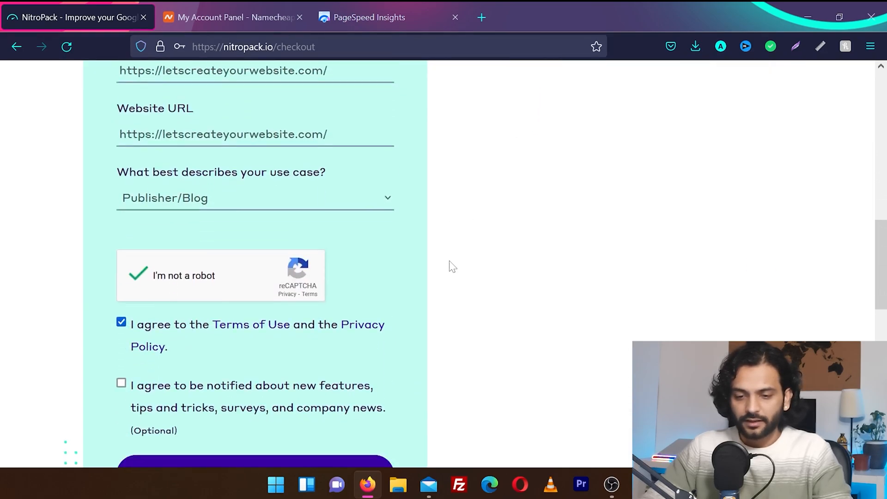
scroll(down, 3)
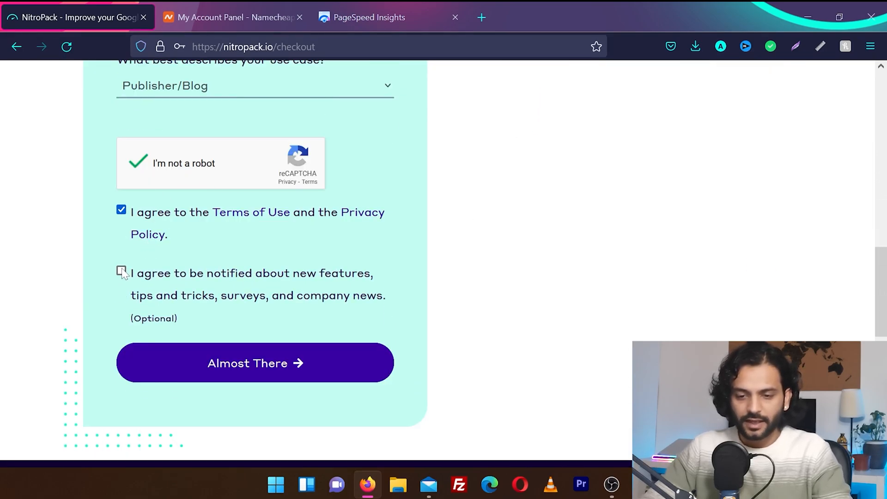
click(121, 271)
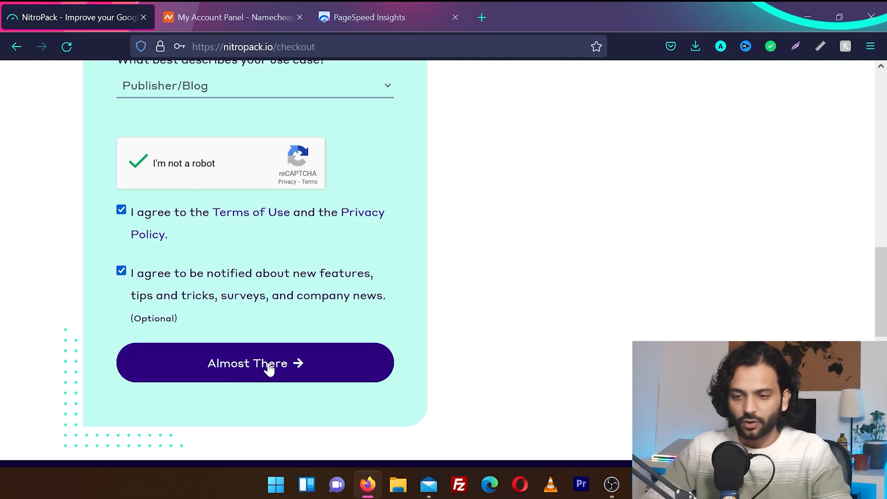
Step: Continue through Almost There and place the order, reaching Checkout Successful
click(256, 362)
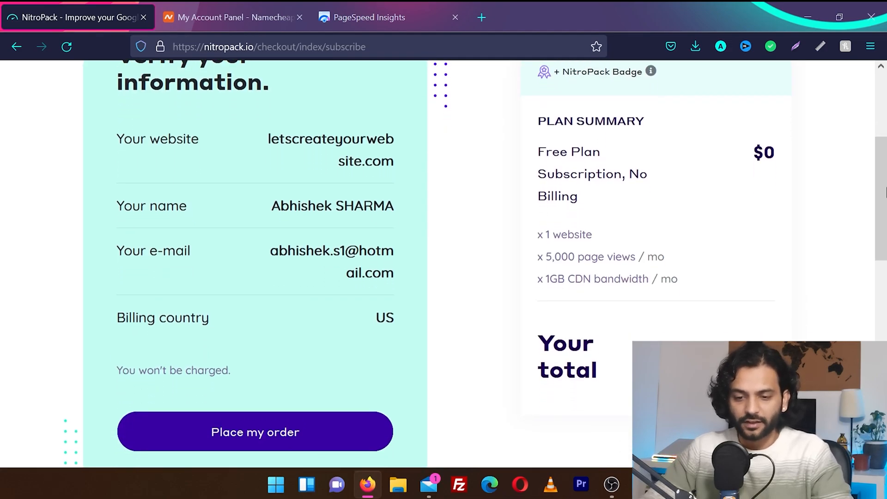
click(255, 432)
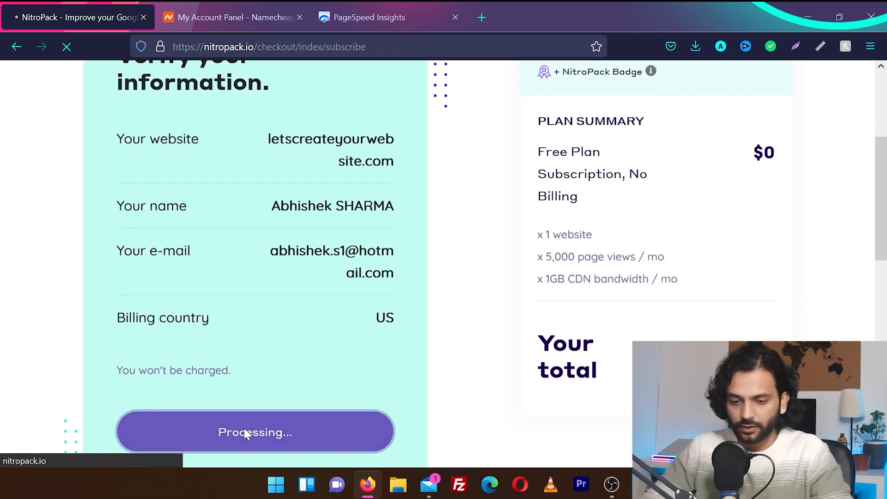
click(255, 431)
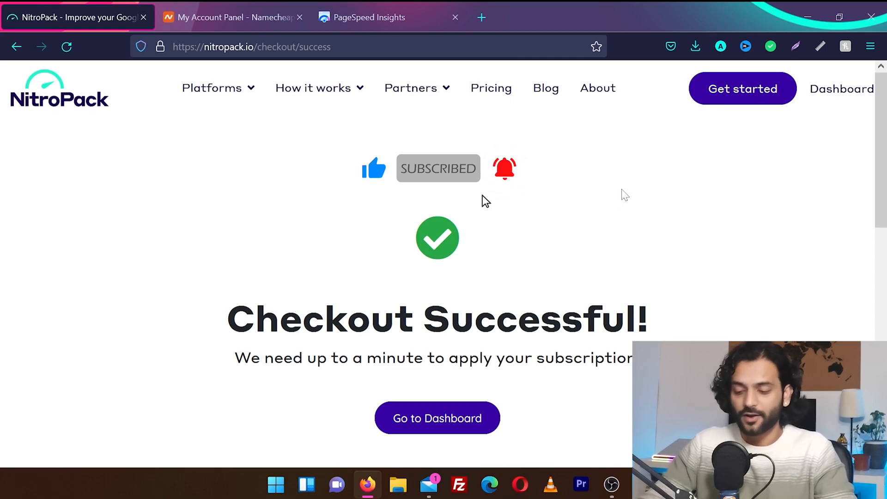
Step: Go to the dashboard, dismiss the welcome tour and select the connected letscreateyourwebsite site
click(437, 418)
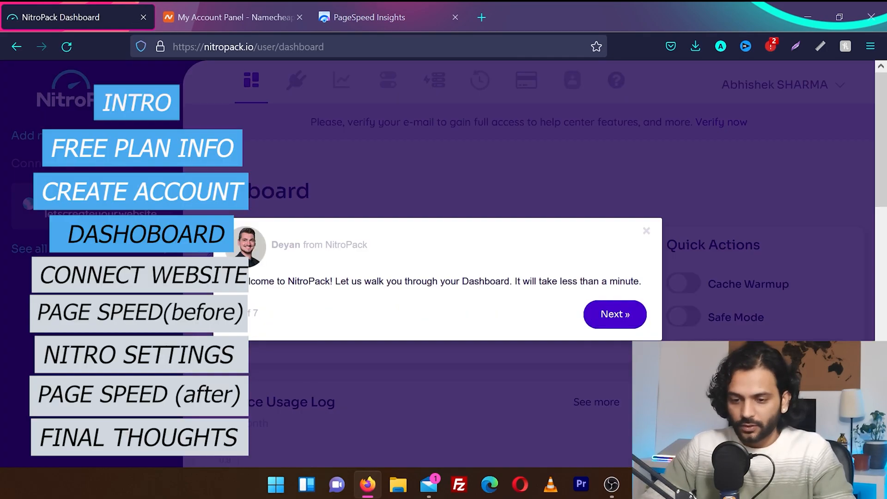
mouse_move(451, 306)
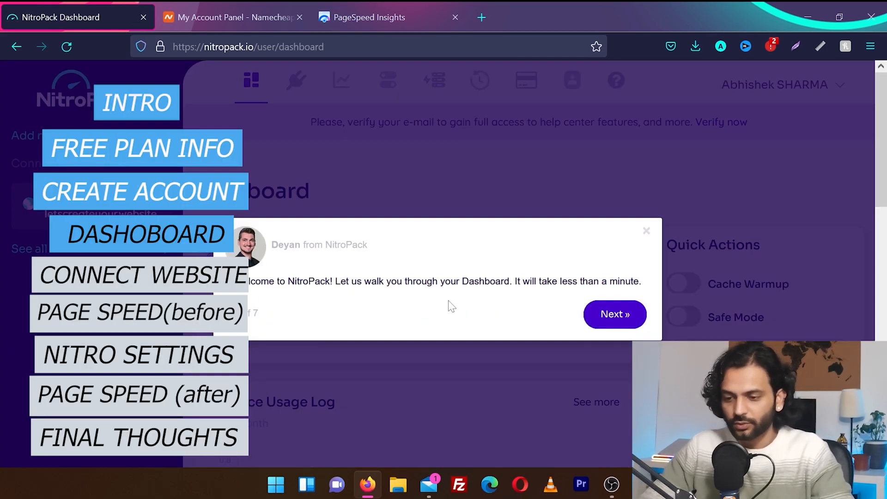
click(647, 230)
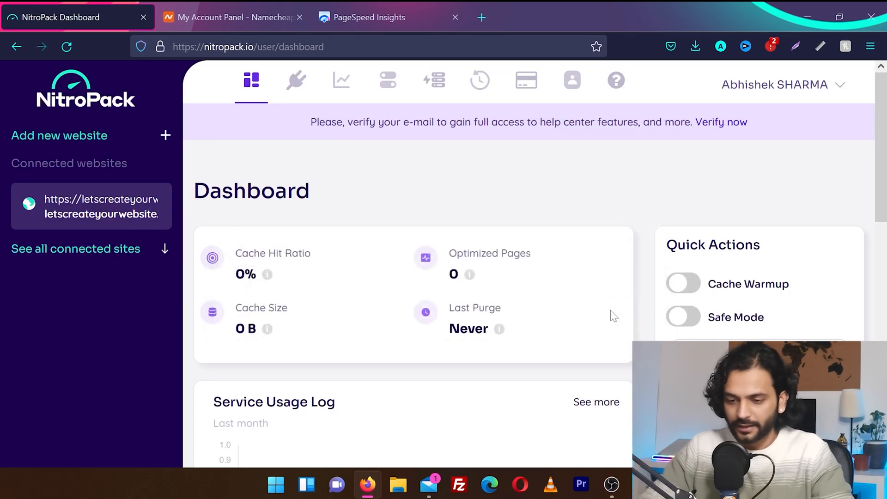
click(599, 294)
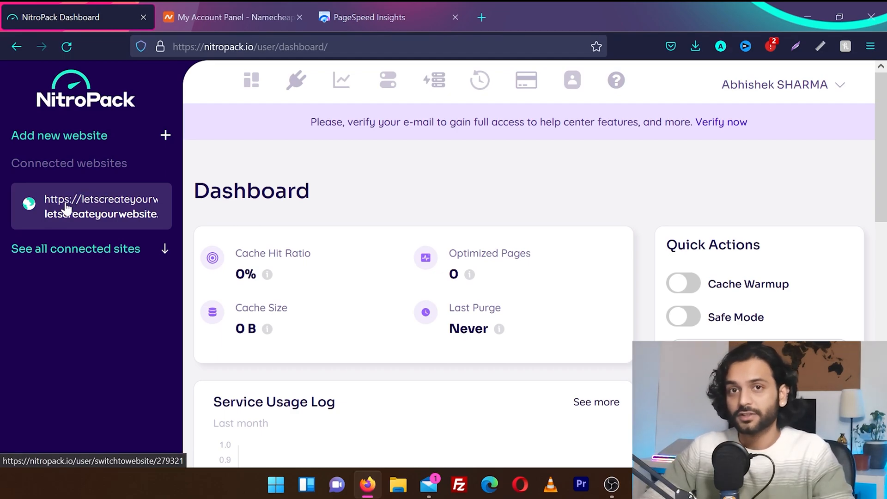
mouse_move(505, 213)
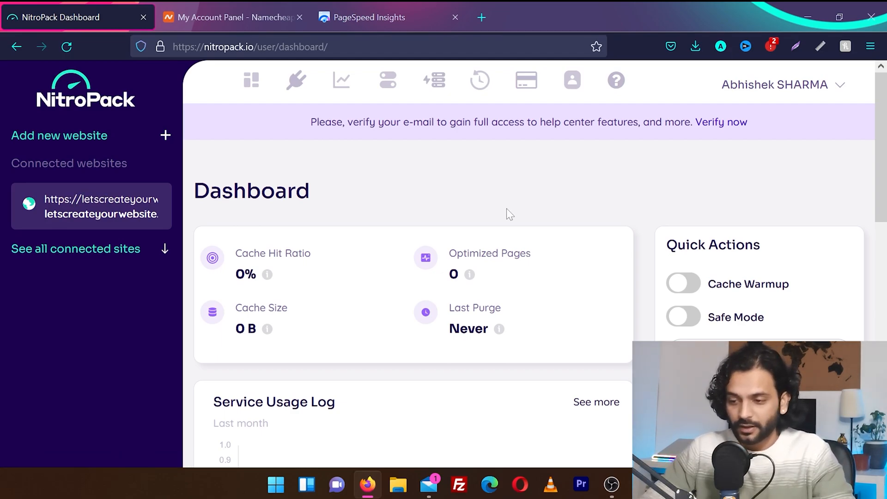
Step: Review the empty cache stats and the free plan's active features on the dashboard
scroll(down, 3)
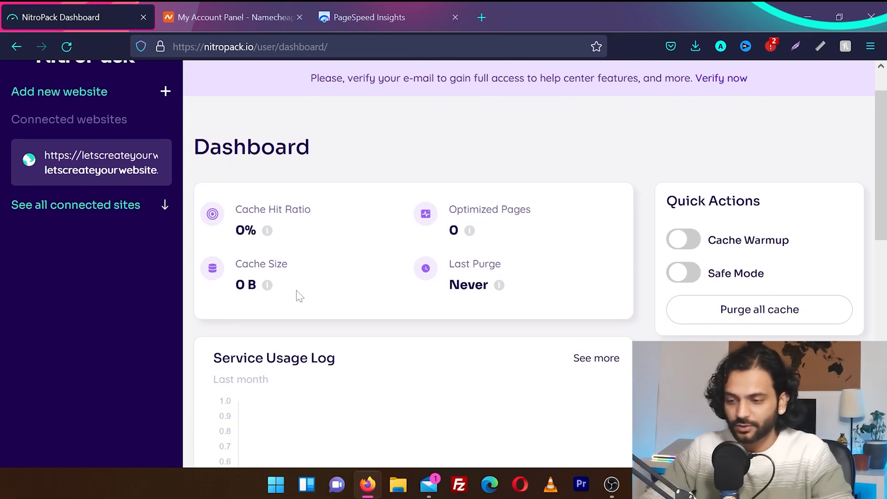
scroll(down, 3)
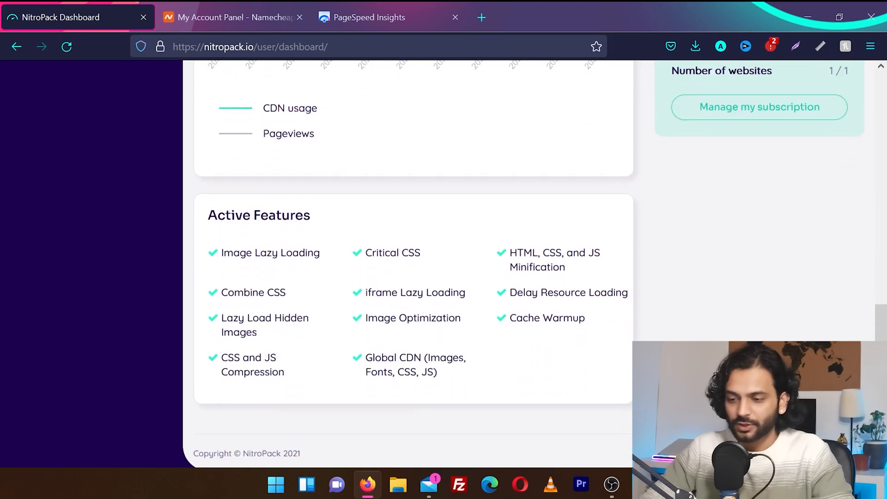
scroll(down, 3)
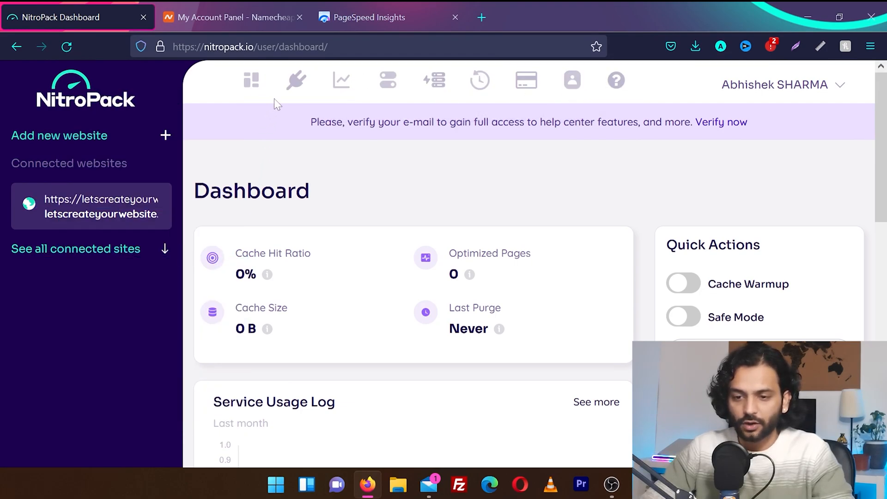
mouse_move(296, 80)
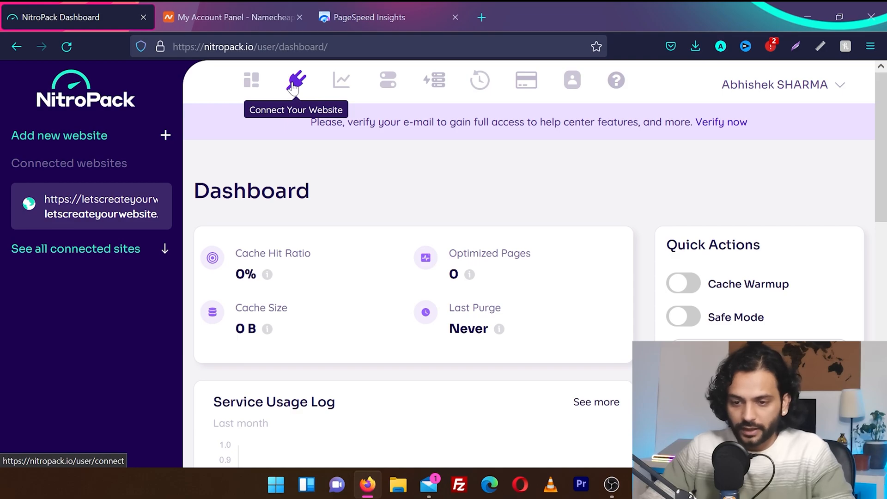
Step: View the Connect Your Website API details and browse the connector downloads
click(296, 79)
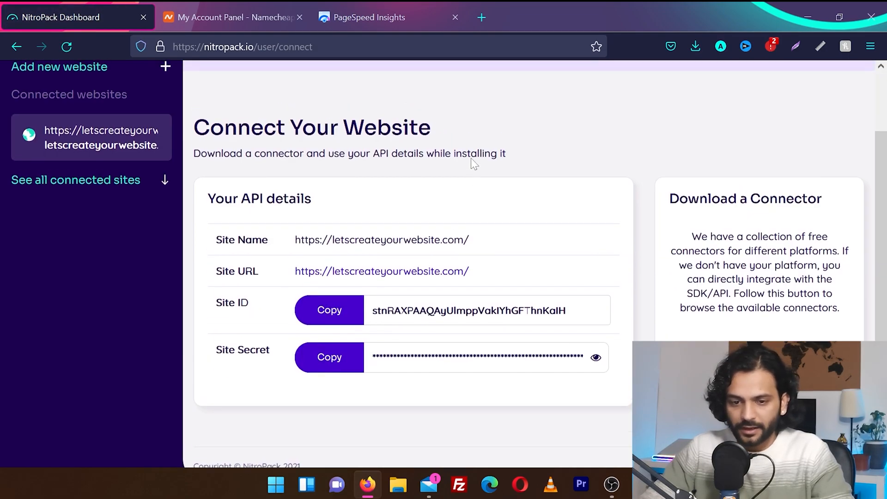
scroll(down, 3)
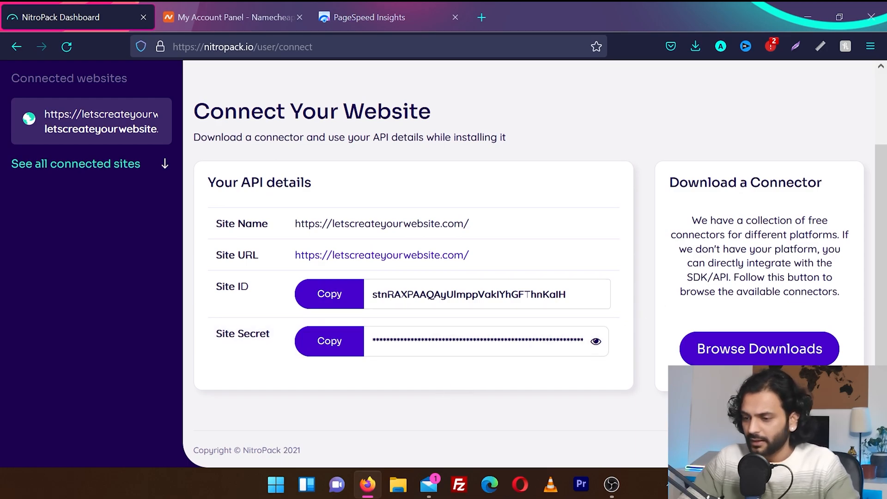
mouse_move(758, 348)
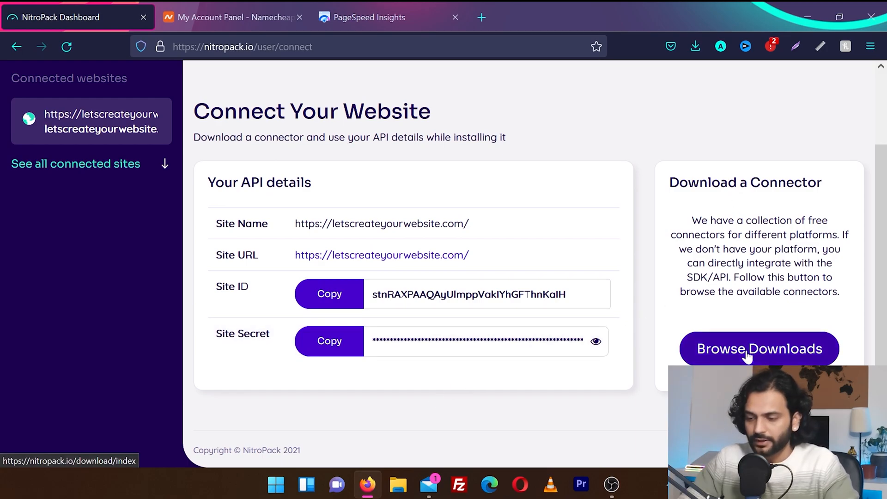
click(758, 349)
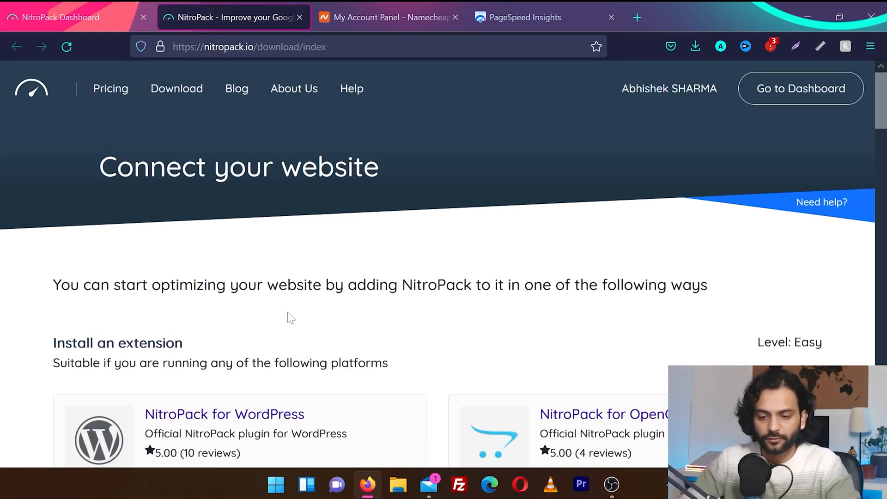
Step: Choose NitroPack for WordPress from the downloads list, opening its WordPress.org page
scroll(down, 3)
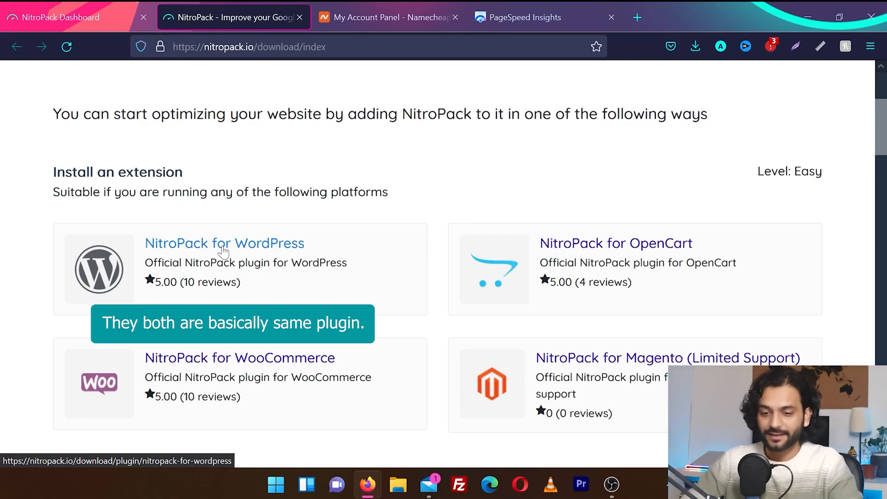
click(223, 243)
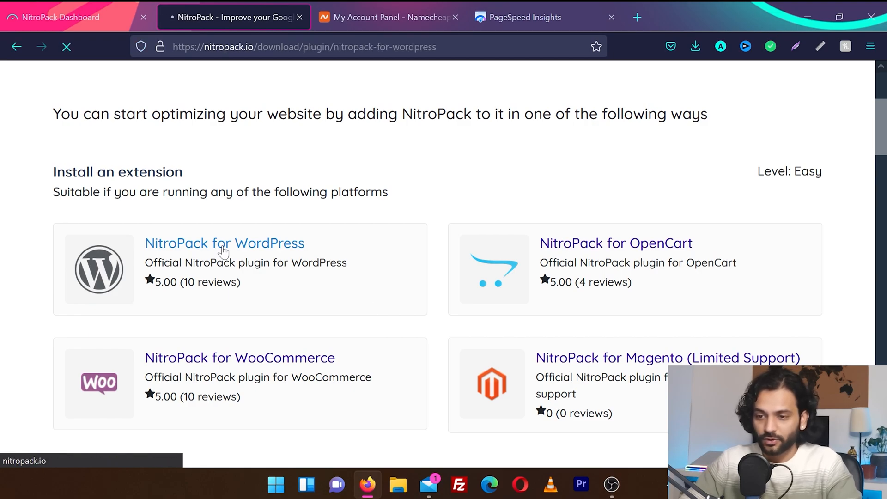
click(224, 243)
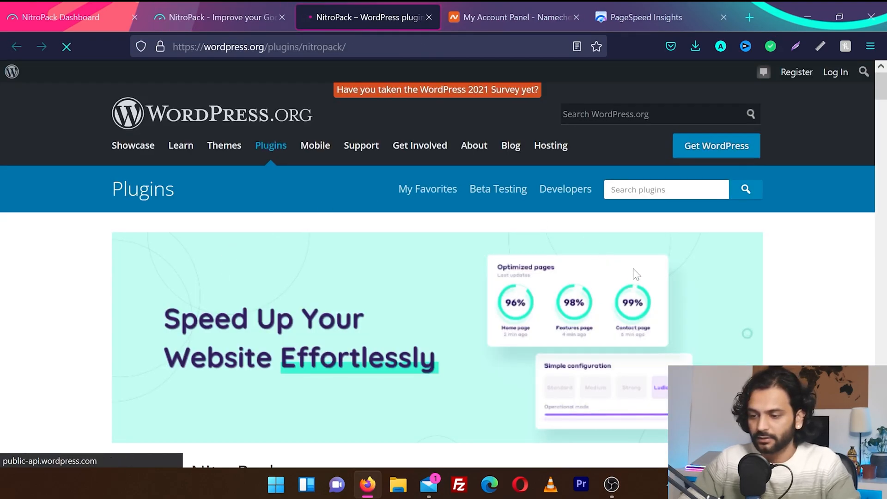
Step: Download the NitroPack plugin zip from its WordPress.org page
scroll(down, 3)
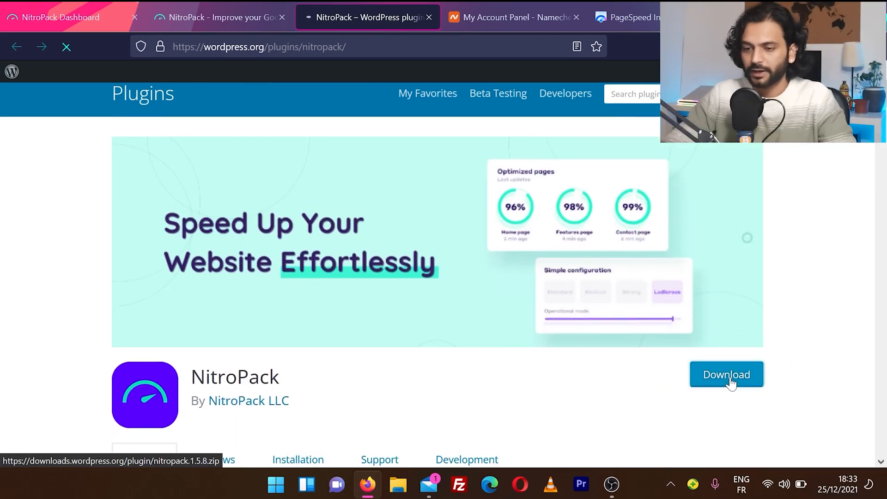
click(662, 17)
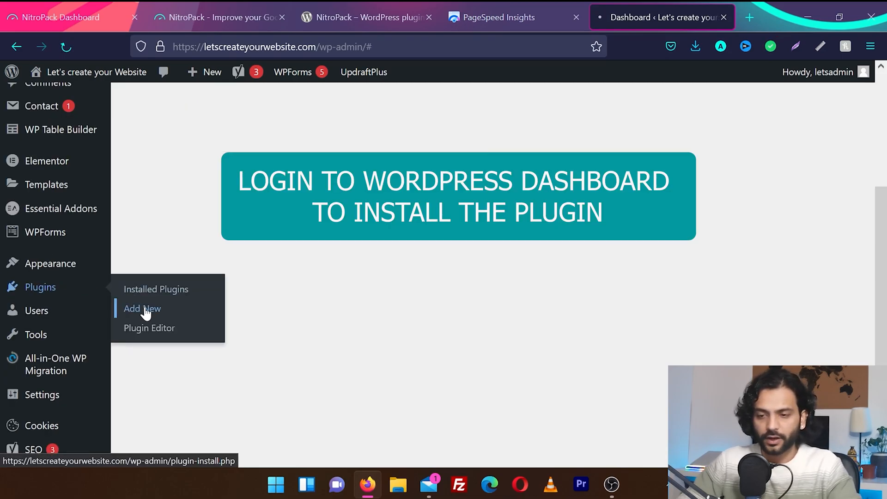
Step: Upload nitropack.1.5.8.zip via Plugins > Add New and install it
click(142, 309)
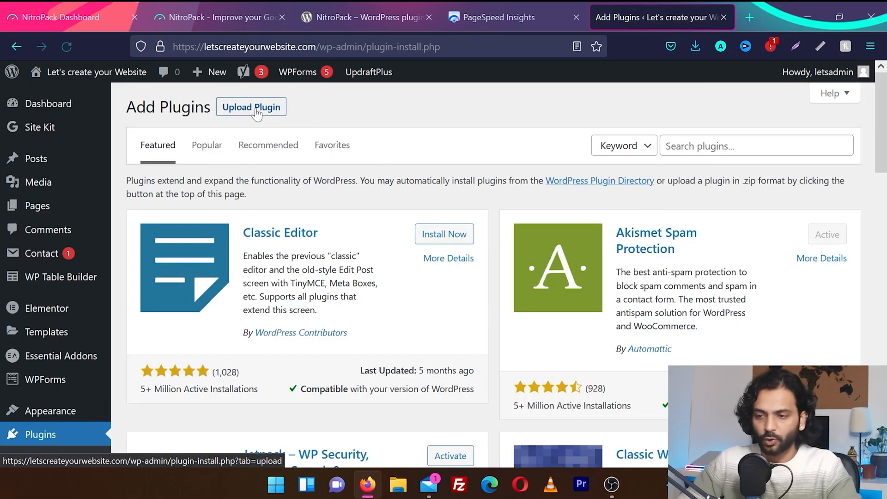
click(250, 107)
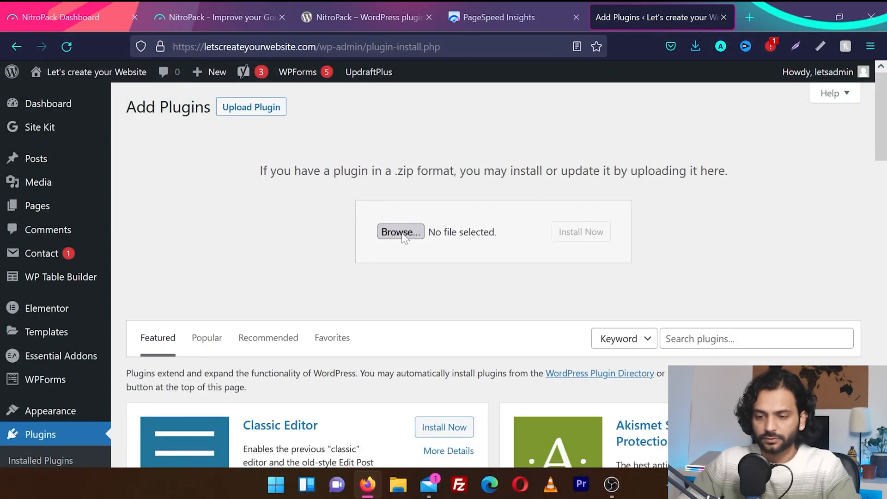
click(400, 232)
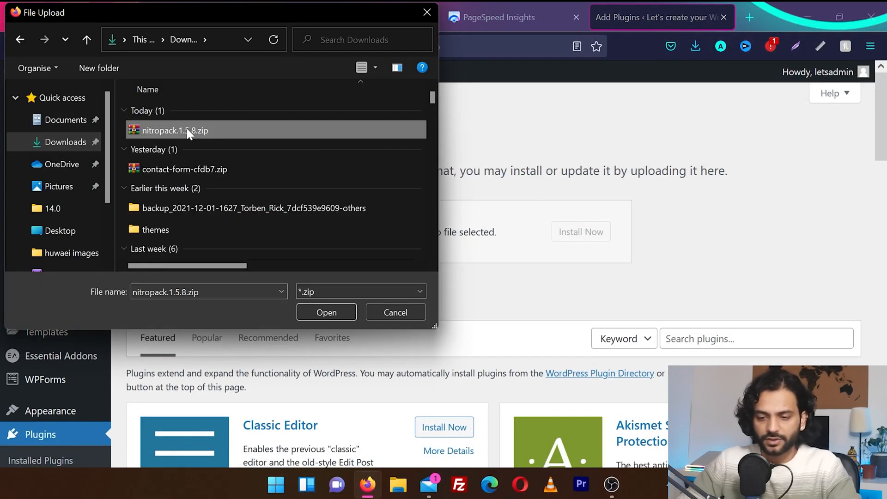
click(326, 313)
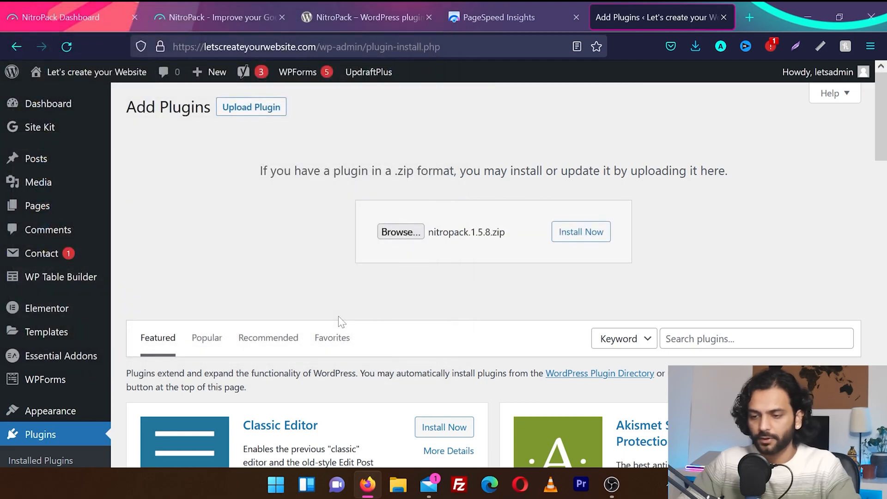
click(580, 231)
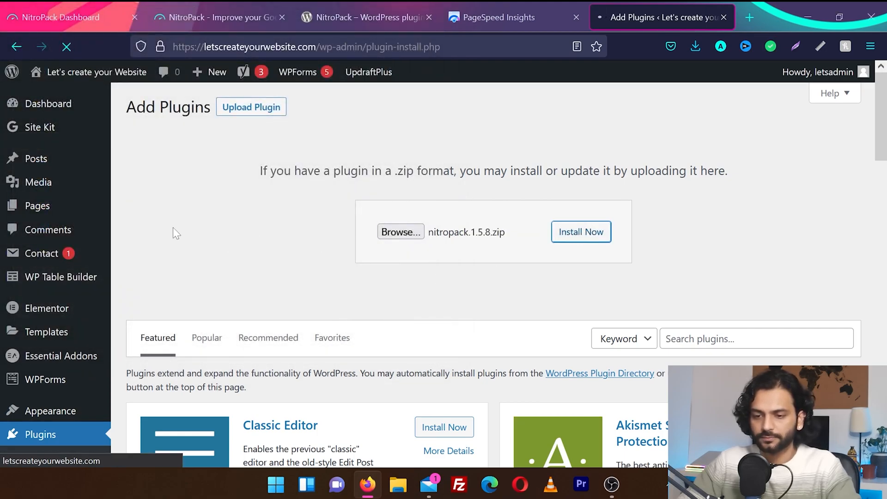
click(580, 232)
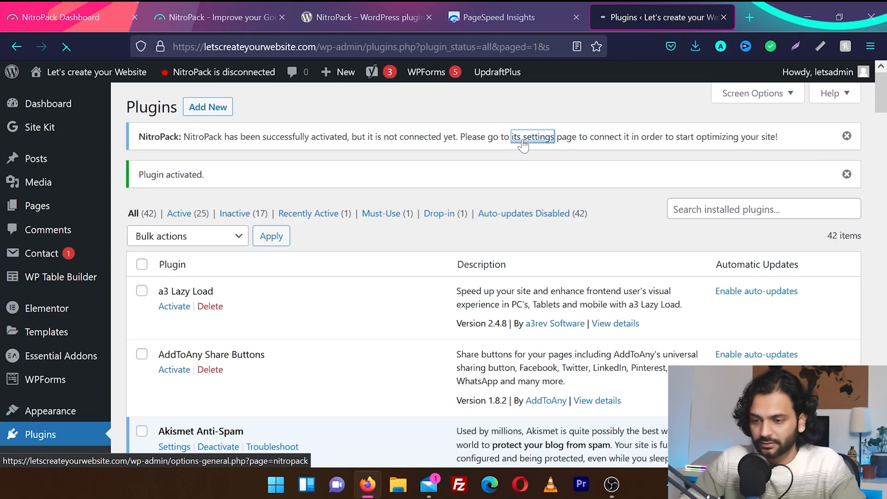
Step: From the plugin notice's settings link, connect the site to NitroPack
click(533, 136)
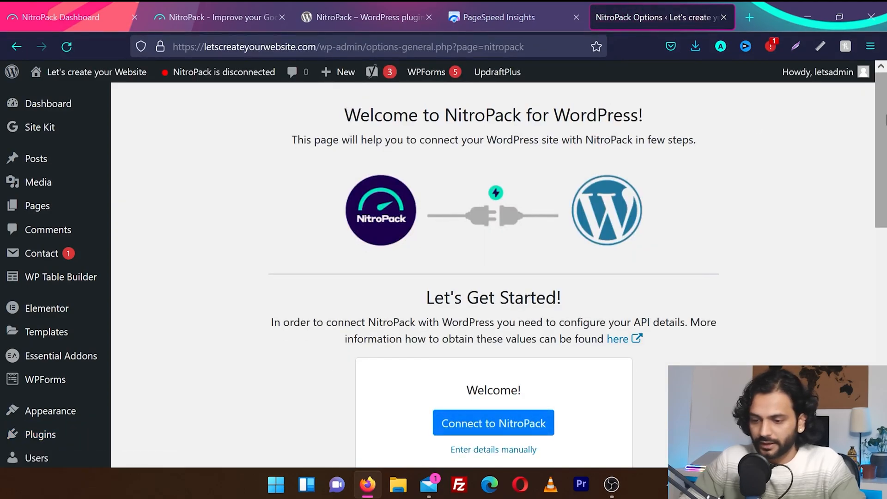
scroll(down, 3)
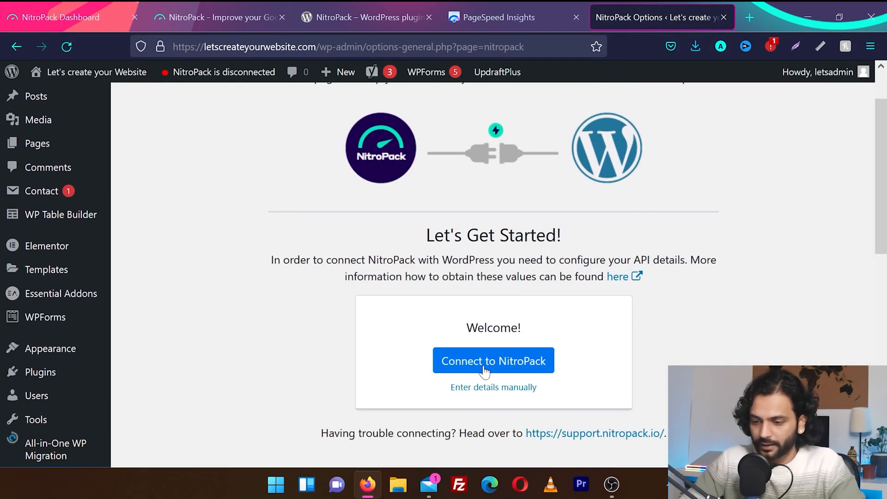
click(493, 361)
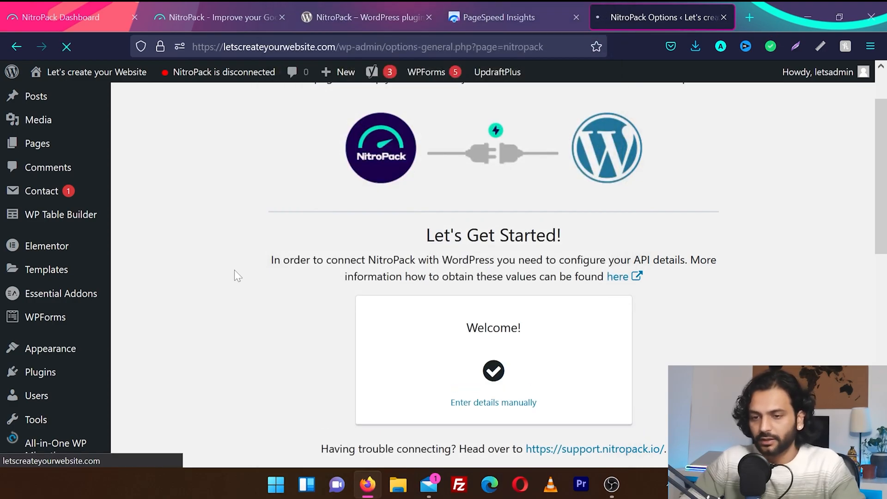
Step: Verify the site is listed in the NitroPack web dashboard, then return to WordPress
click(218, 17)
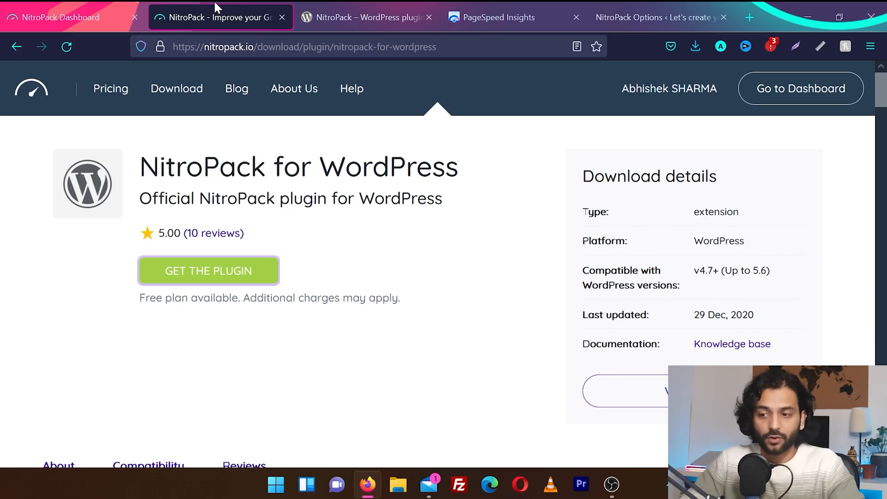
click(656, 17)
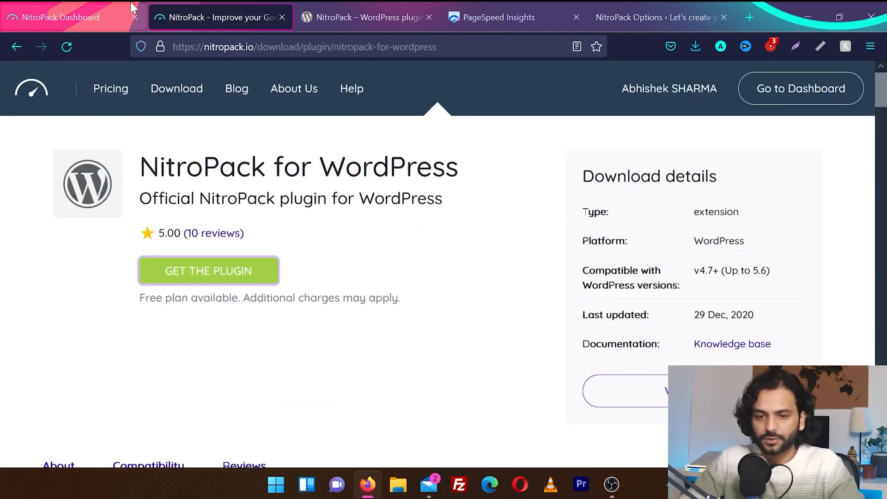
click(62, 17)
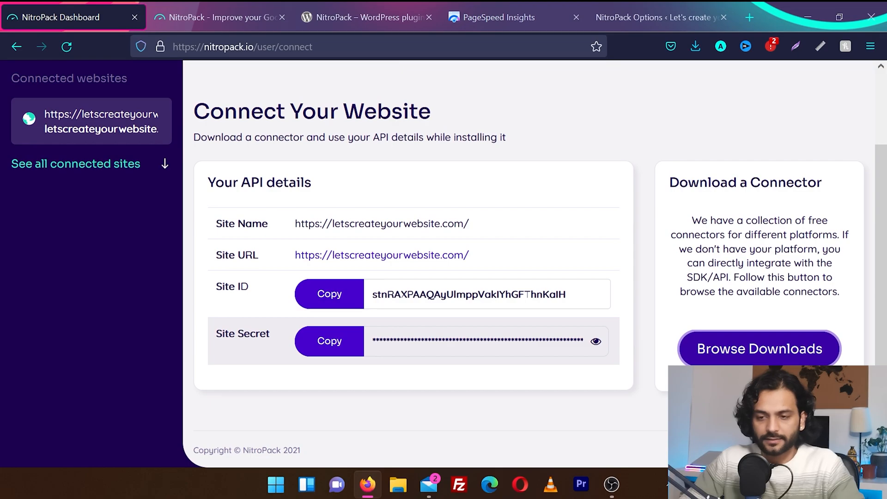
click(657, 16)
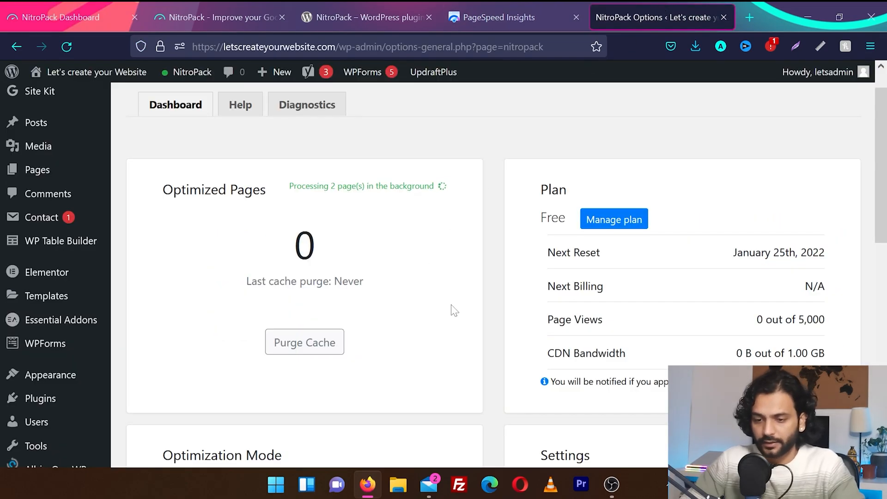
Step: Review the baseline mobile PageSpeed results, Performance 66
click(367, 16)
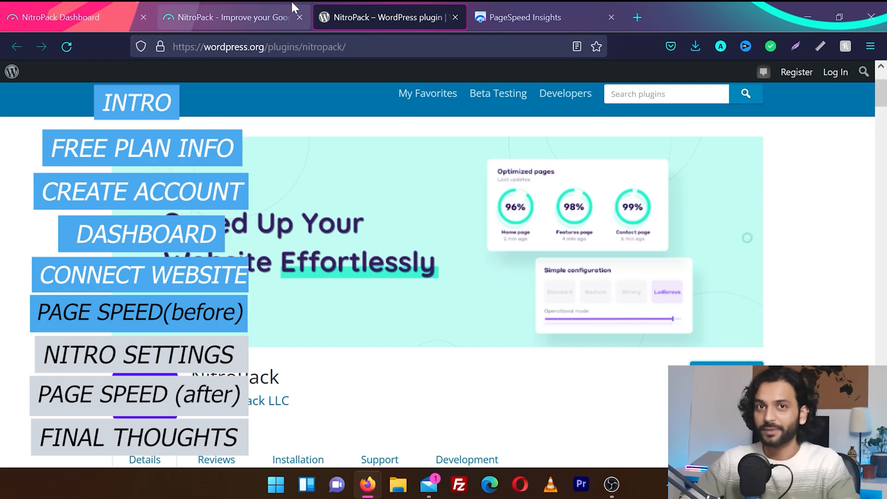
click(521, 17)
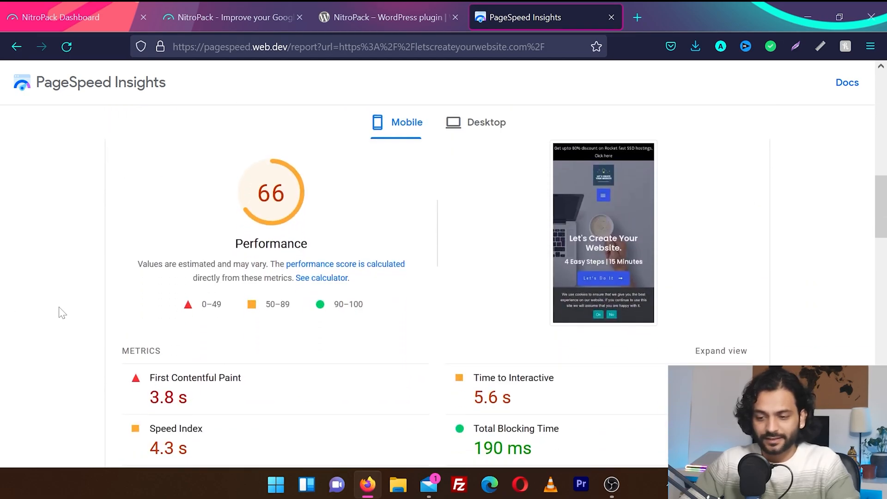
scroll(down, 3)
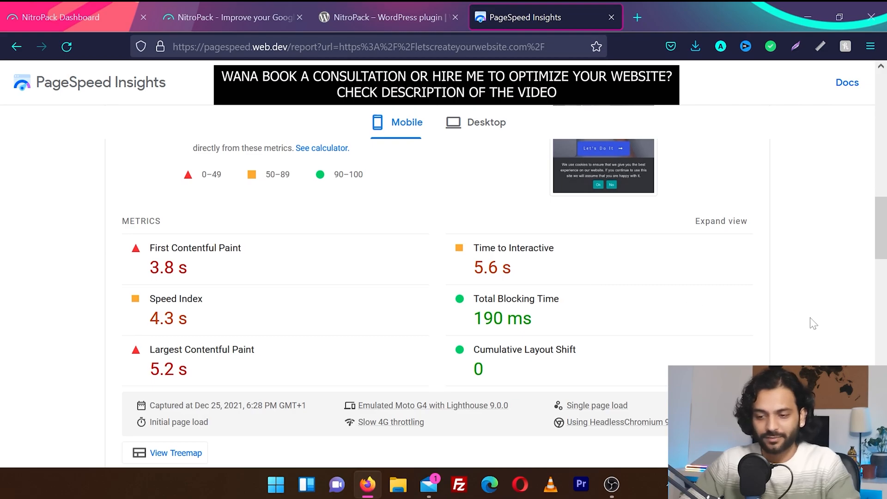
scroll(down, 3)
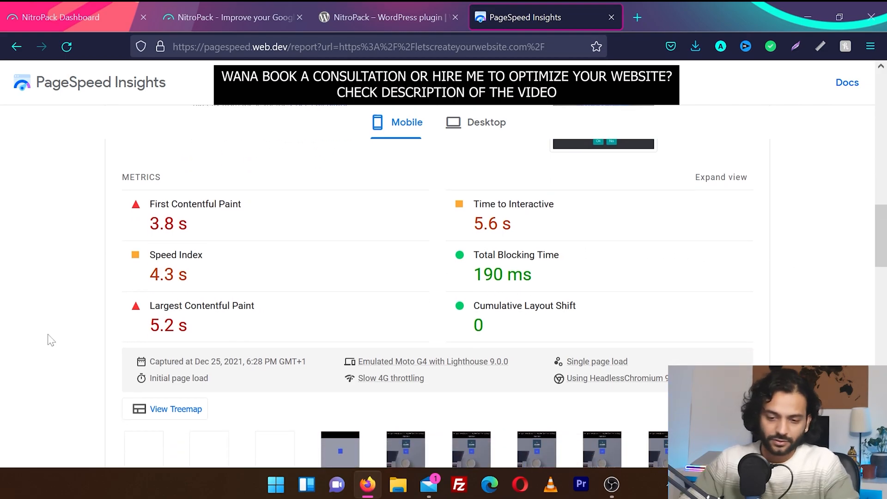
scroll(down, 3)
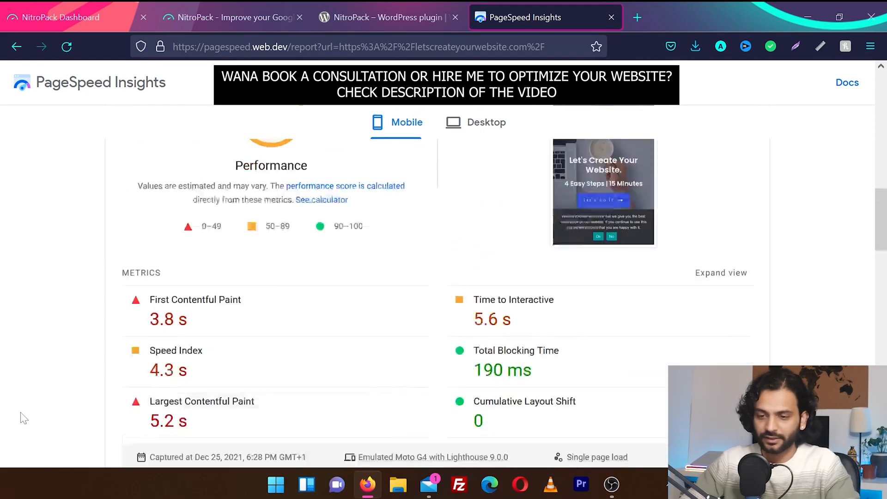
scroll(up, 3)
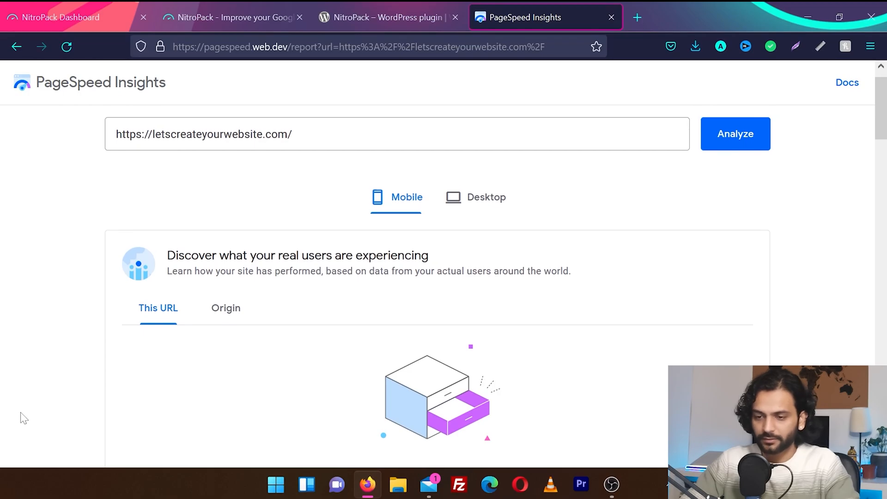
Step: Review the baseline desktop results, Performance 89 with 1.2 s Largest Contentful Paint
click(485, 197)
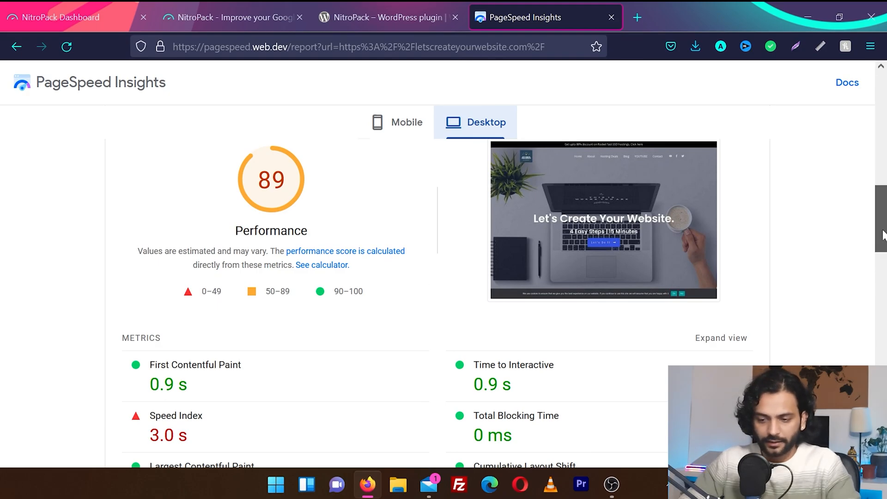
scroll(down, 3)
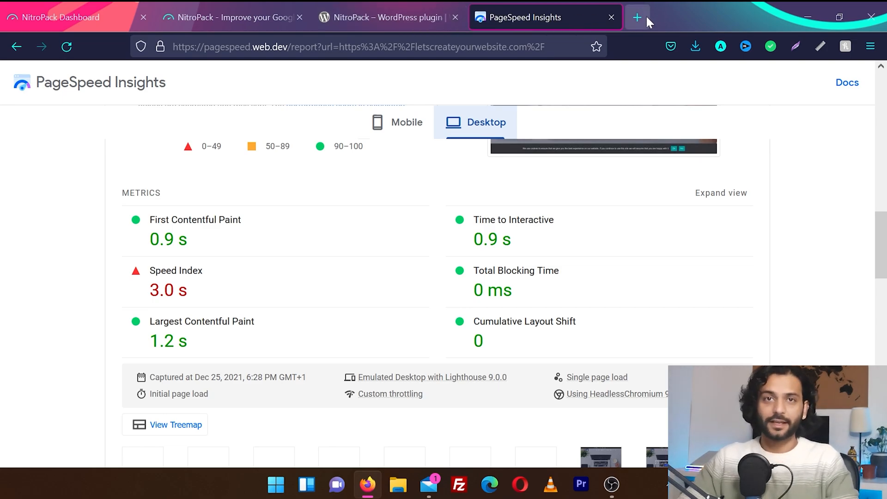
Step: In the plugin settings, slide Optimization Mode to Ludicrous
click(638, 17)
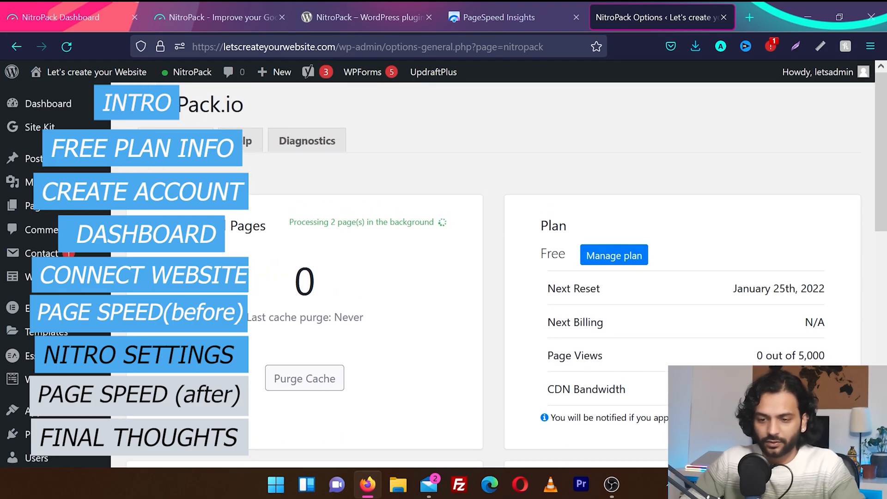
scroll(down, 3)
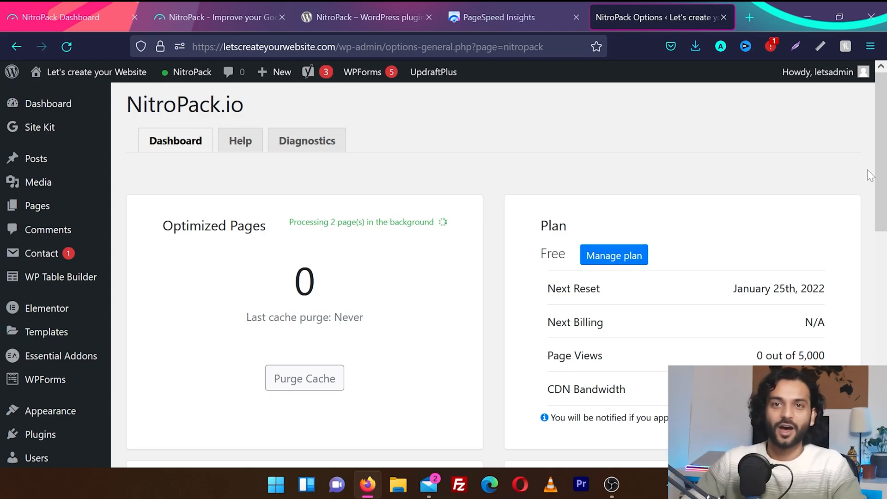
scroll(down, 3)
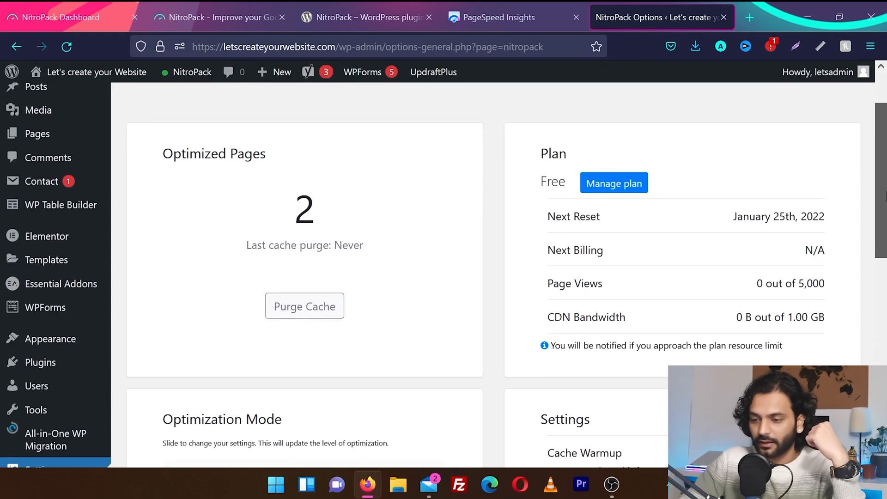
scroll(down, 3)
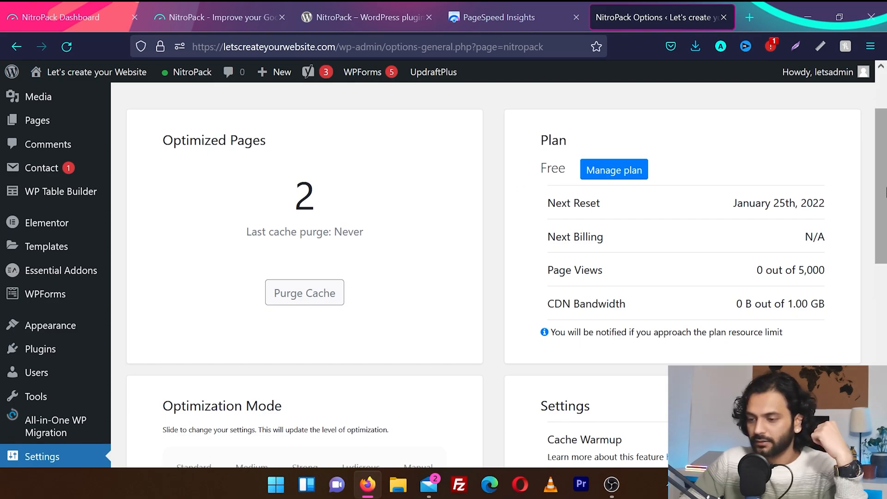
scroll(down, 3)
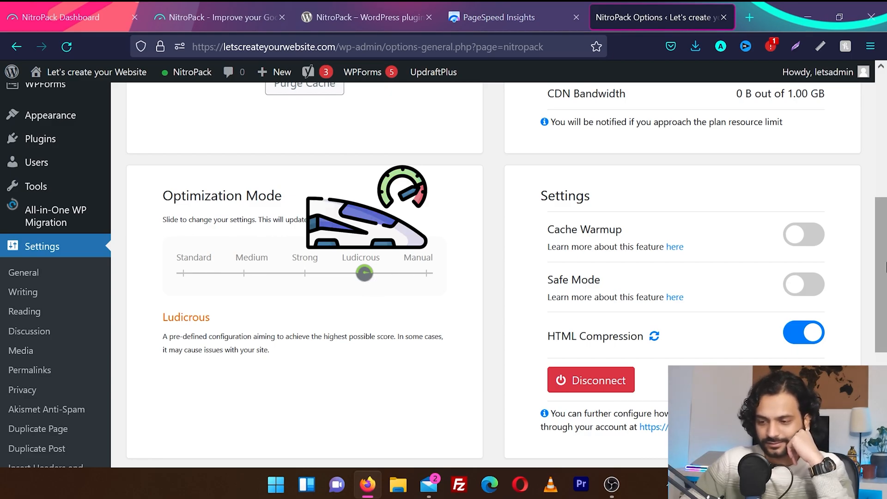
scroll(down, 3)
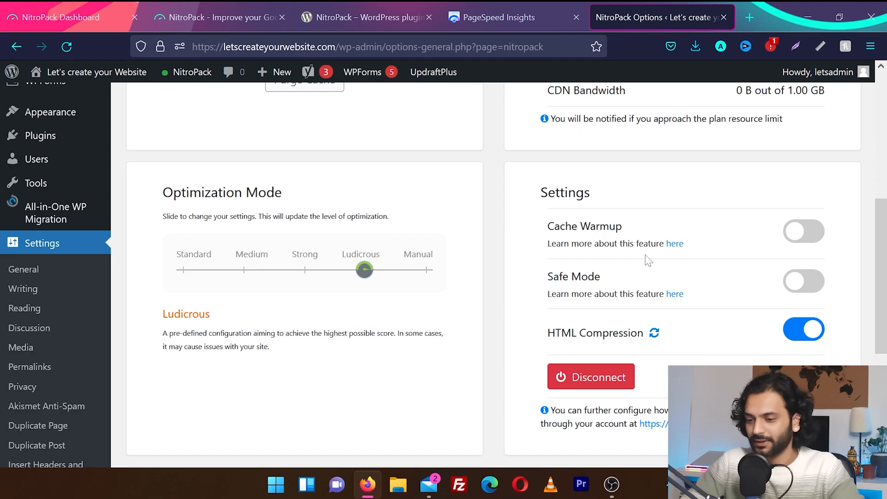
mouse_move(751, 335)
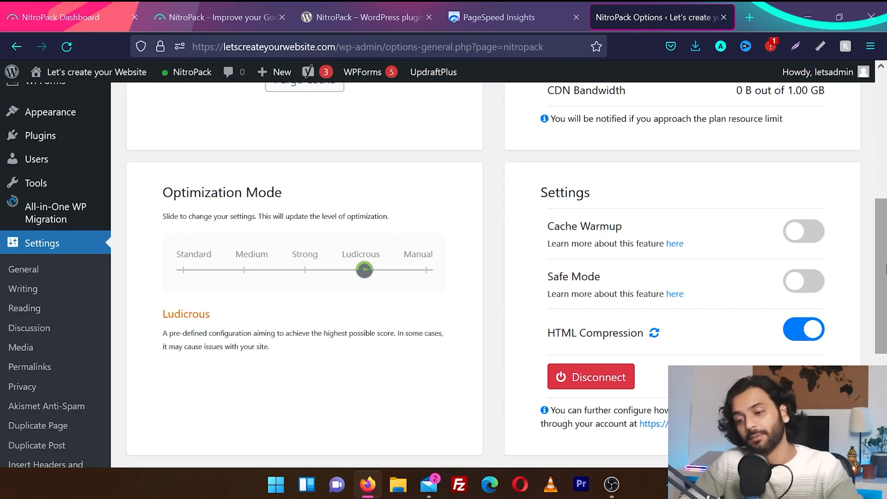
mouse_move(674, 243)
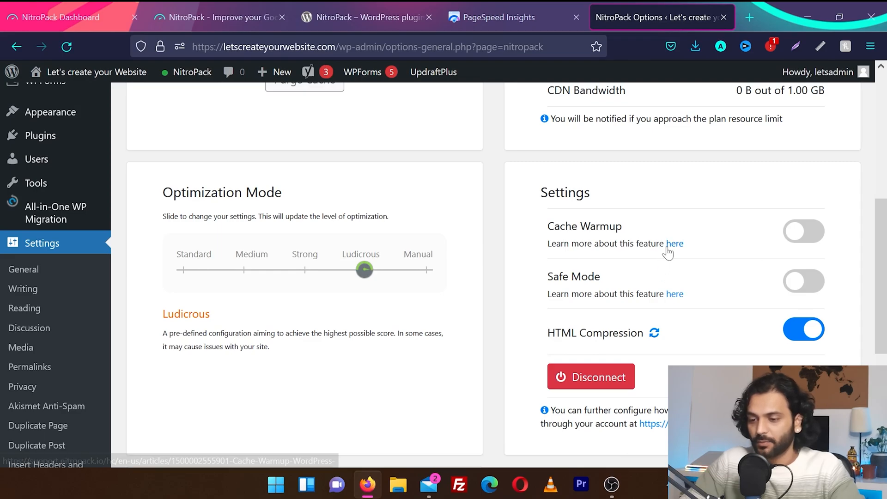
Step: Turn on Cache Warmup and confirm Yes in the popup
click(674, 243)
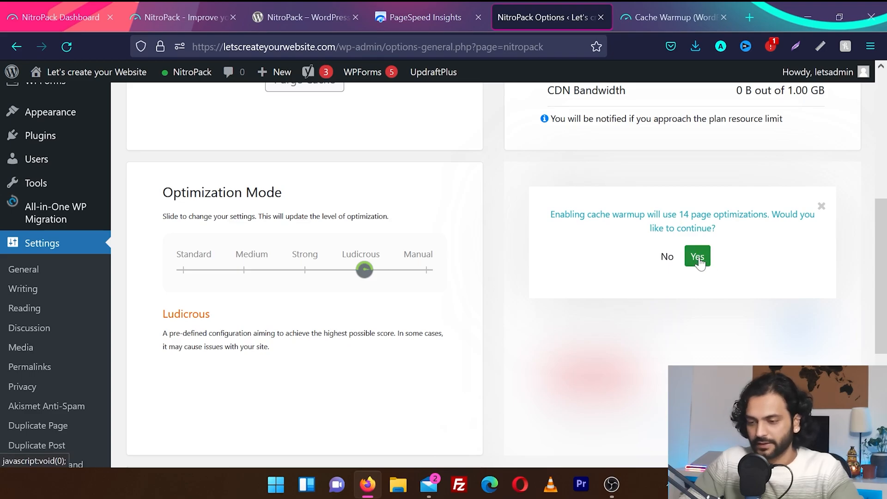
click(697, 256)
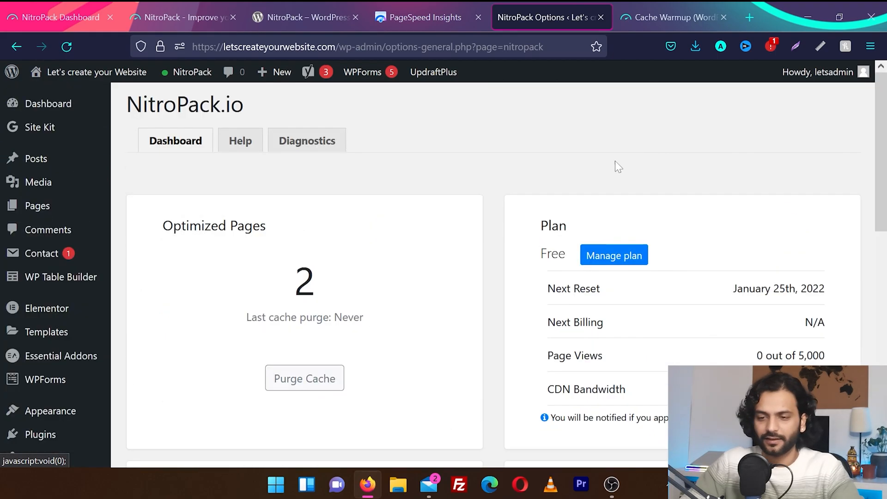
mouse_move(463, 155)
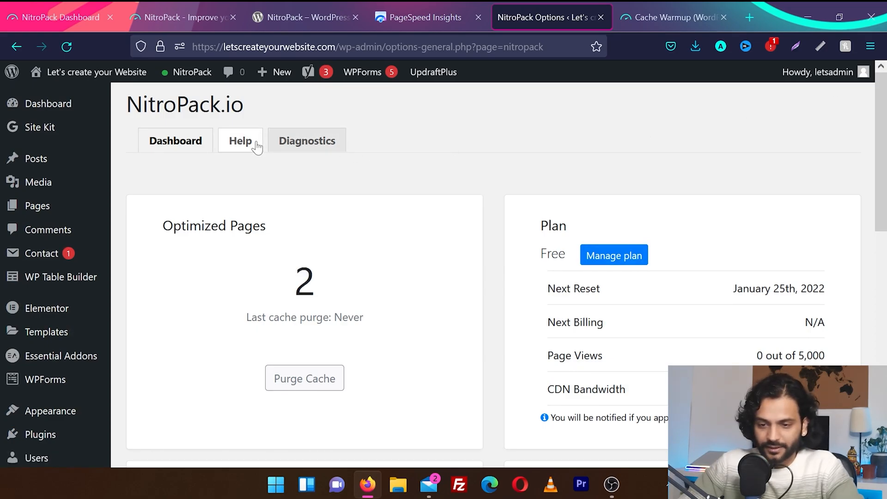
click(240, 141)
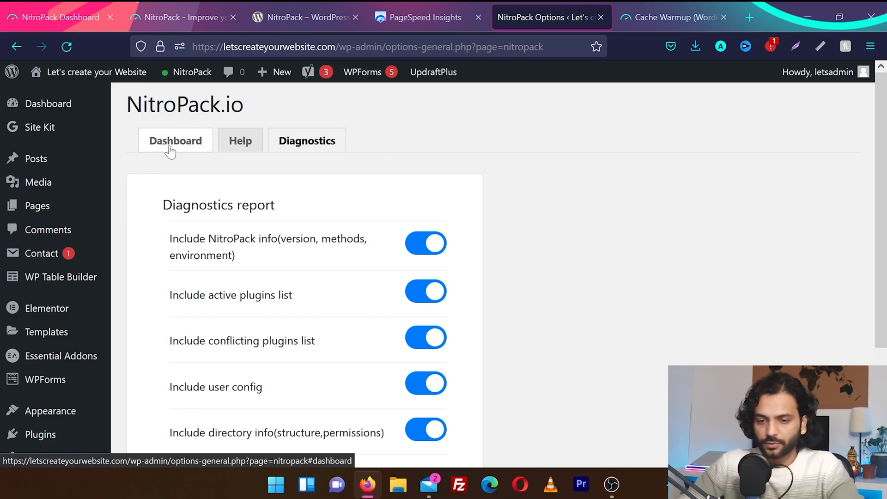
click(175, 140)
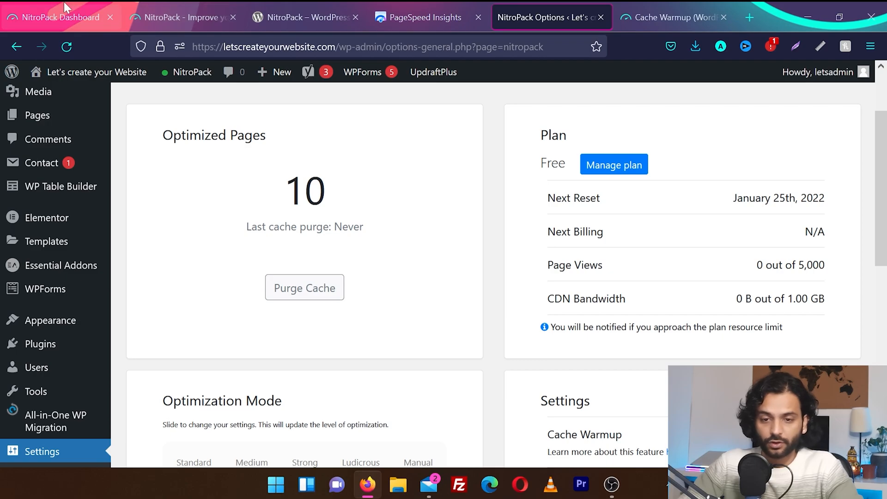
Step: View the web account dashboard: 10 optimized pages, 2.19 MB cache, cache warmup on, free features active
click(56, 16)
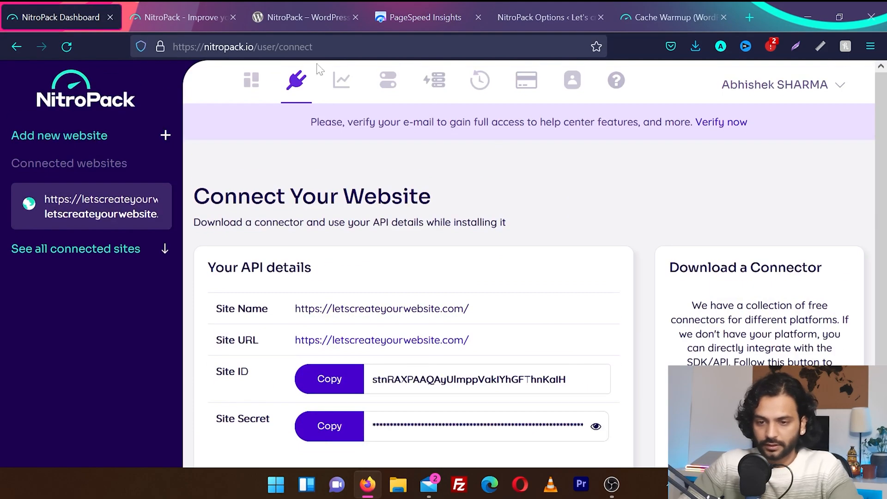
click(252, 80)
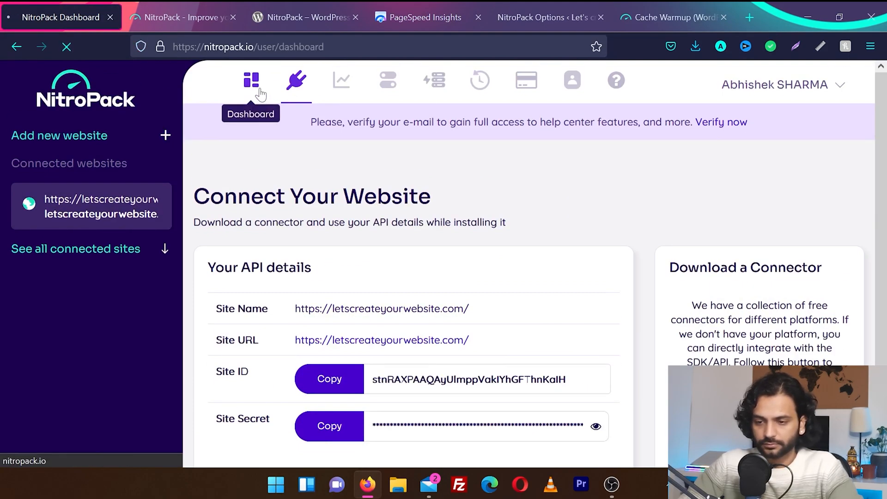
click(251, 79)
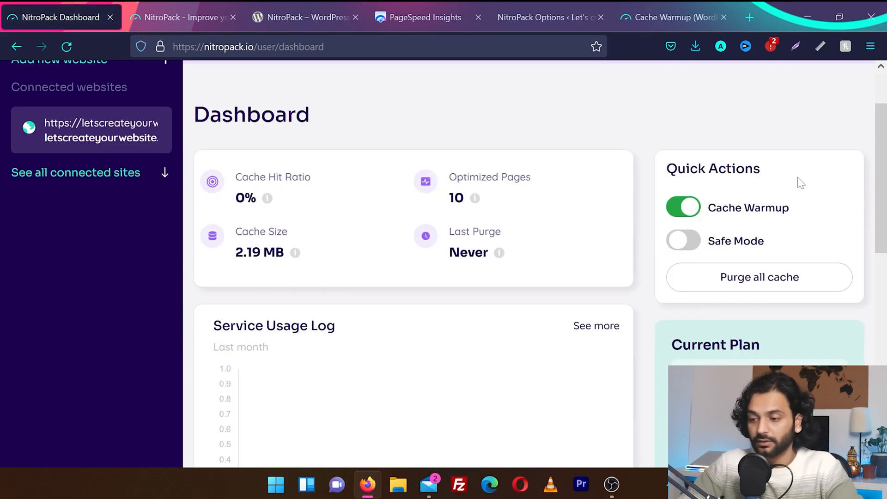
mouse_move(416, 195)
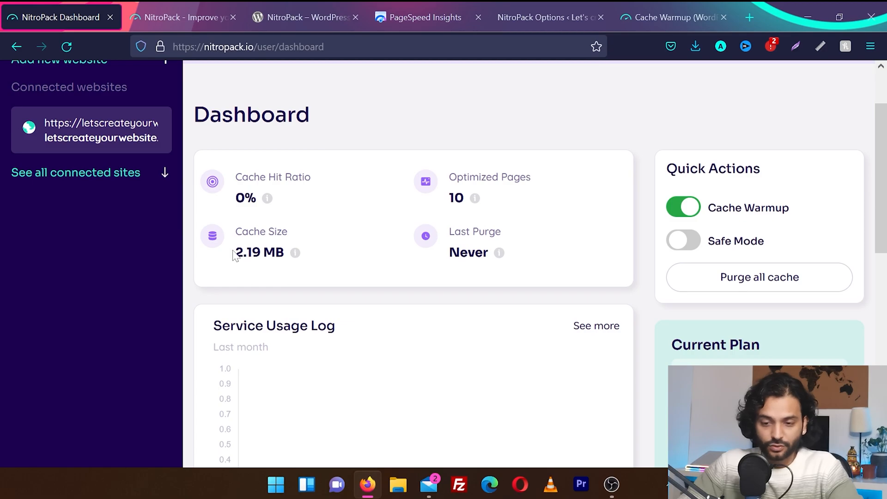
scroll(down, 3)
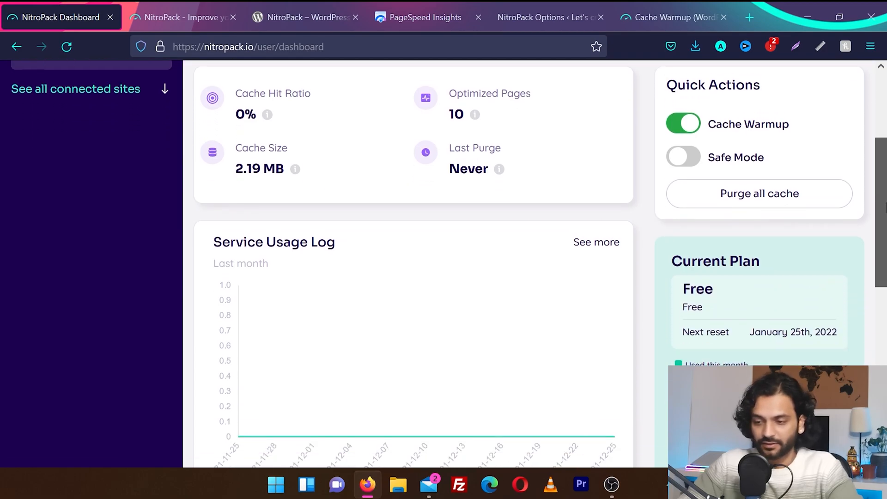
scroll(down, 3)
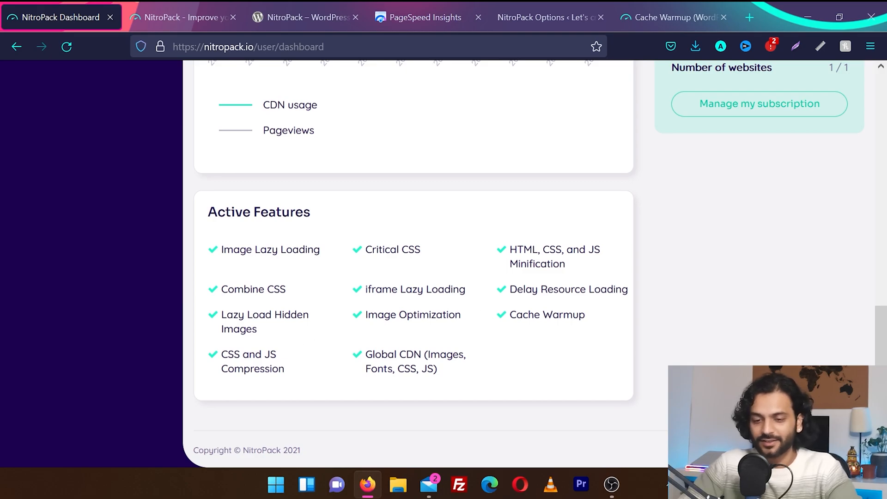
mouse_move(490, 359)
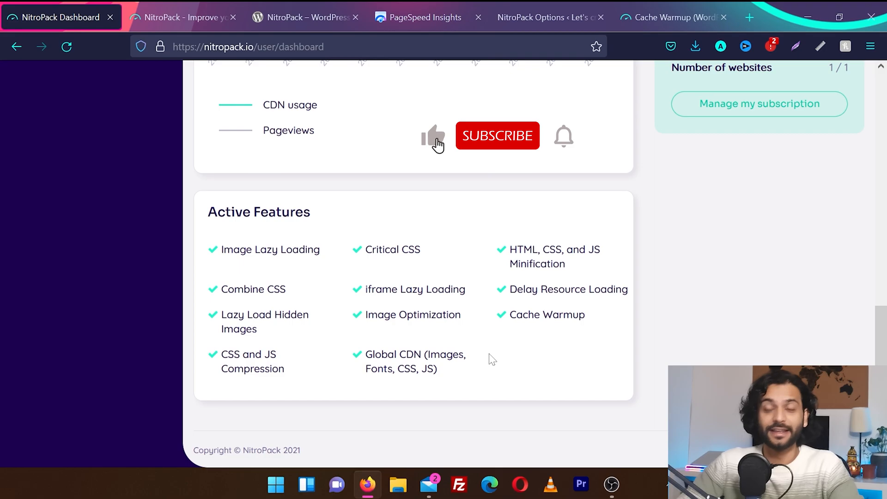
click(498, 135)
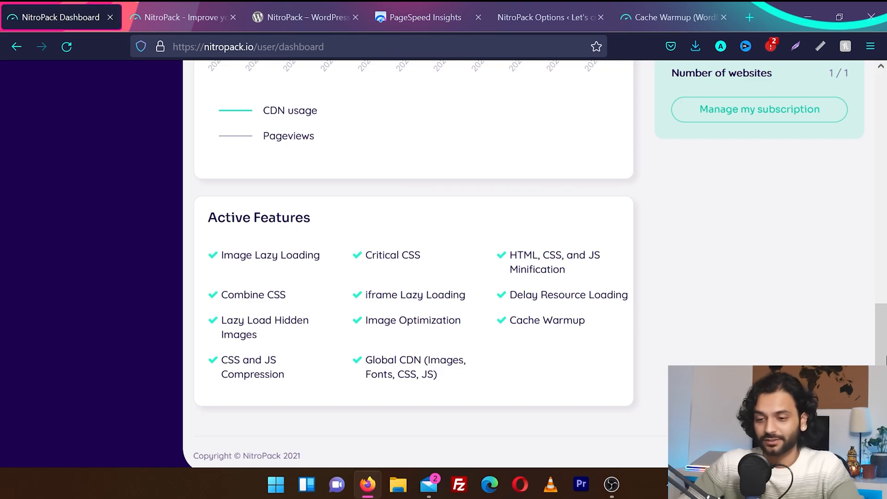
scroll(up, 3)
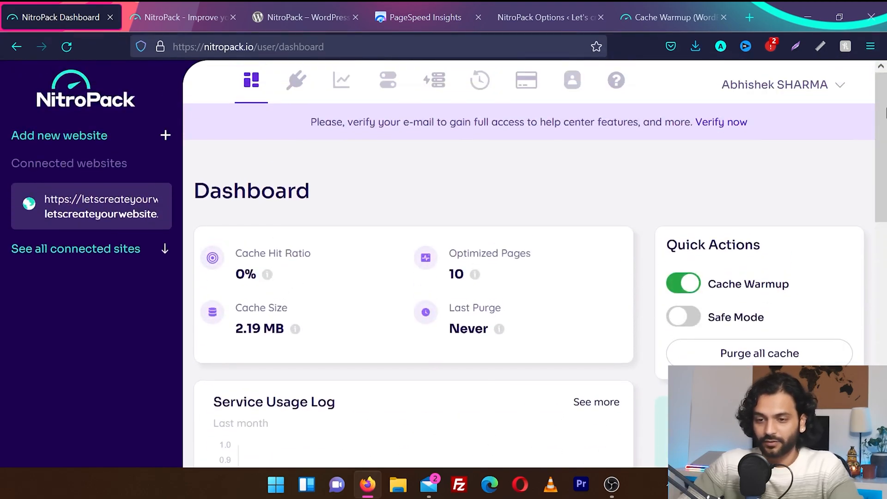
mouse_move(341, 80)
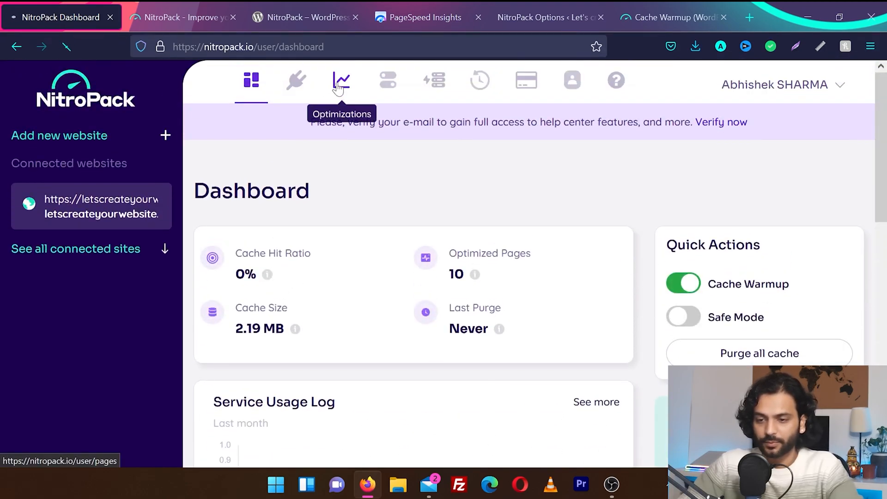
Step: Review the optimized pages list, then reach the site's online Settings and compare with the WordPress plugin's mode
click(341, 79)
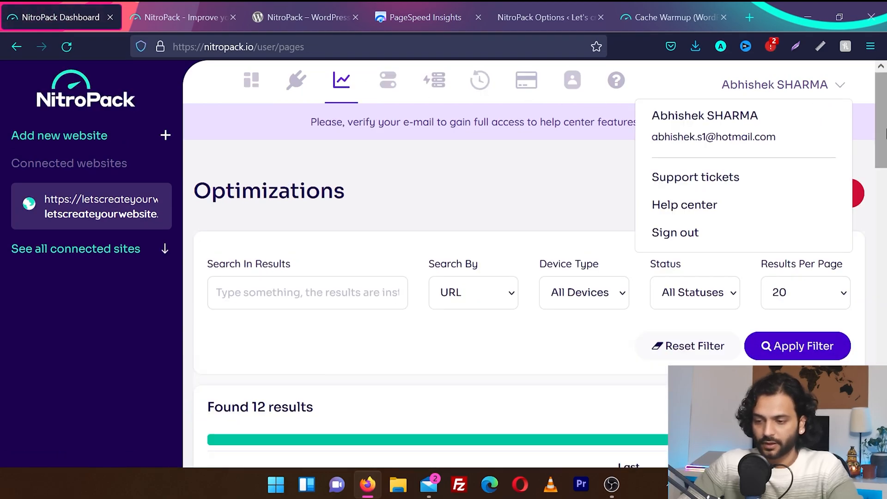
scroll(down, 3)
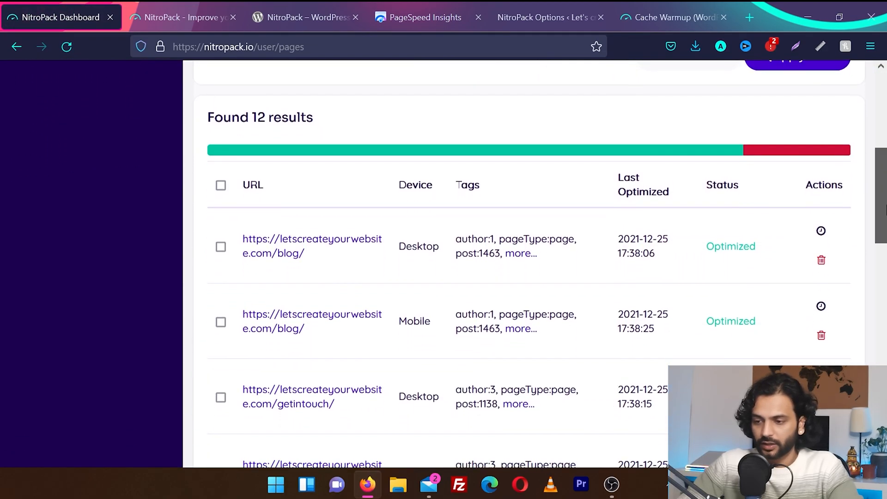
scroll(down, 3)
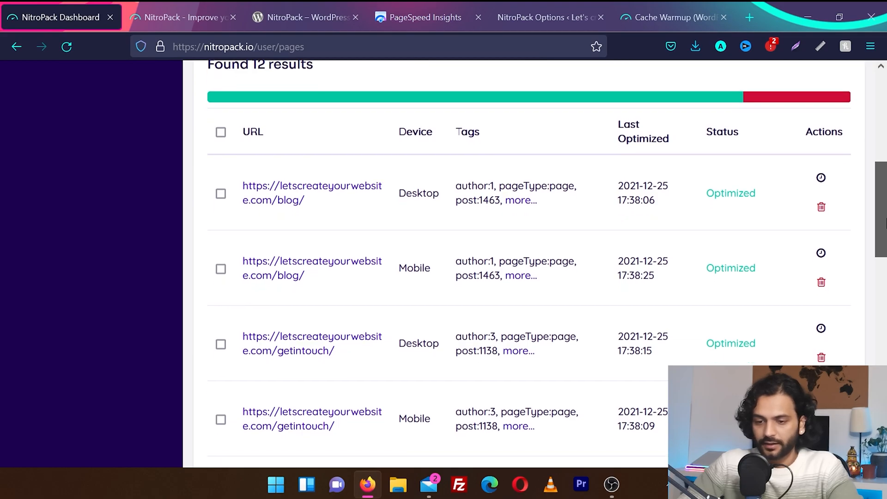
click(388, 80)
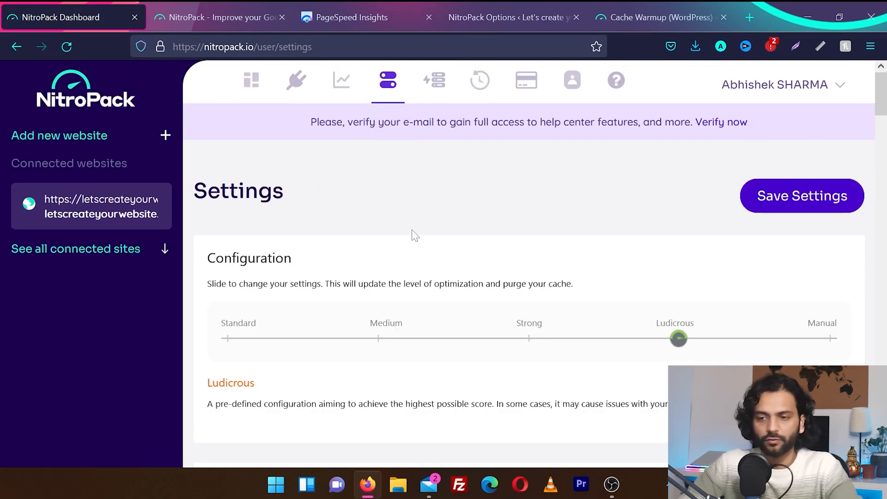
click(512, 17)
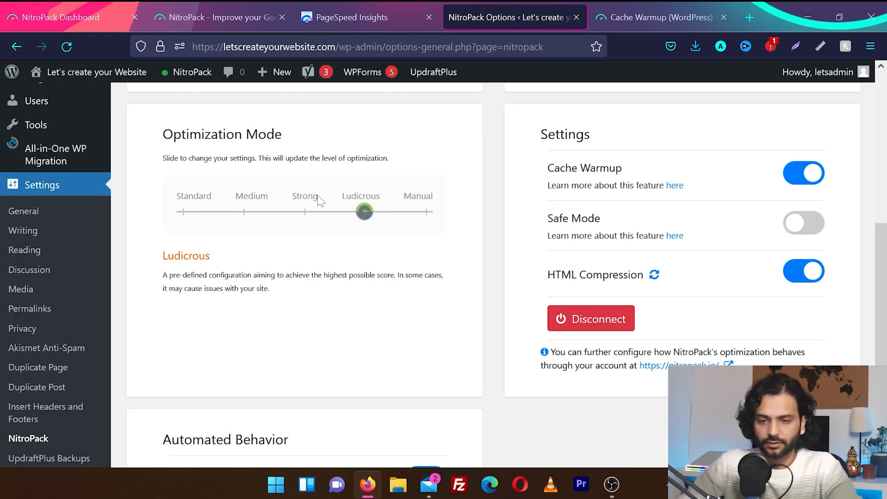
click(62, 16)
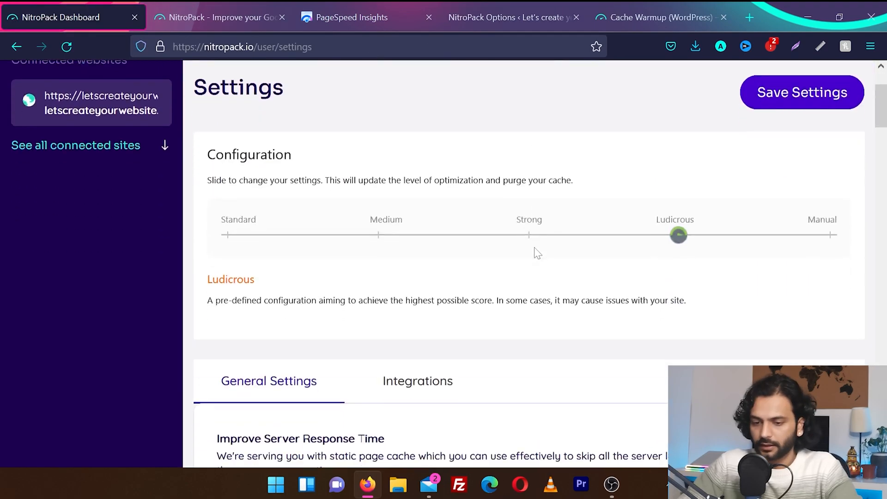
Step: Browse the General Settings toggles, briefly enabling AJAX URL caching and leaving it off
scroll(down, 3)
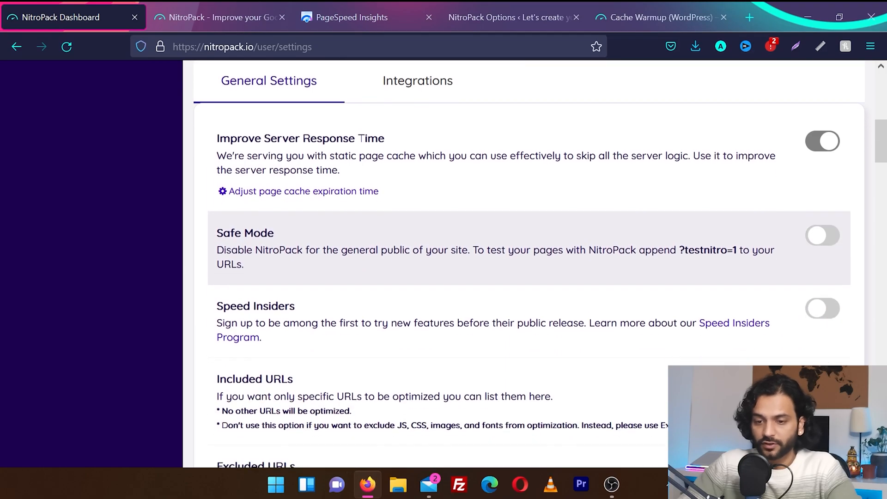
scroll(down, 3)
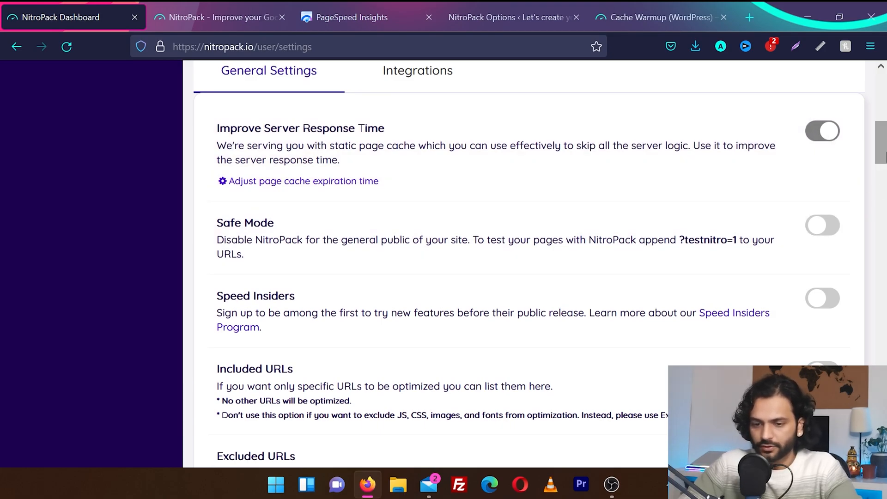
scroll(down, 3)
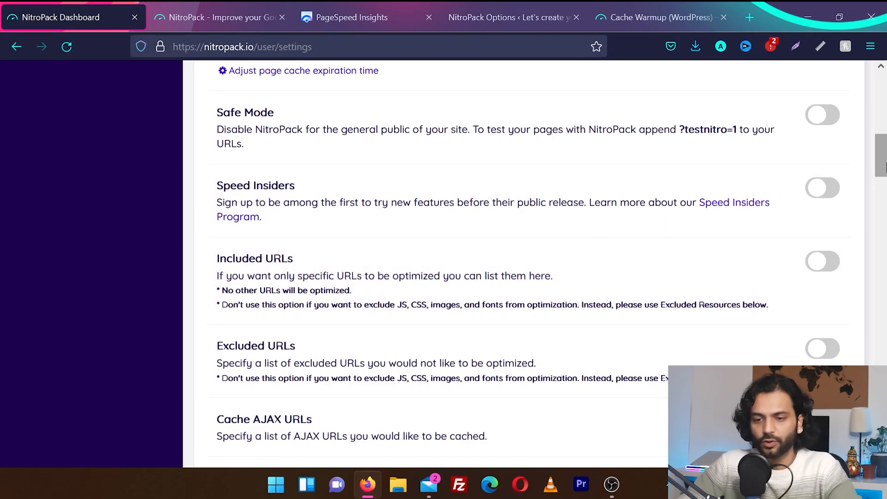
scroll(down, 3)
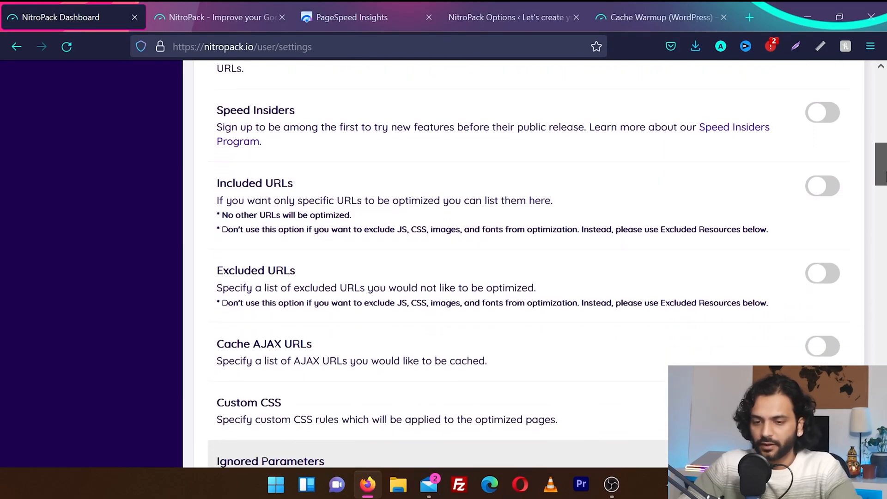
scroll(down, 3)
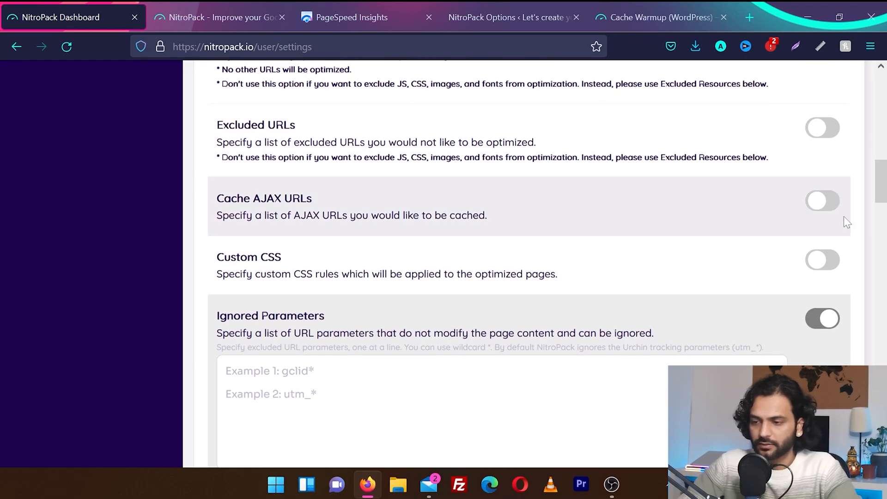
click(823, 200)
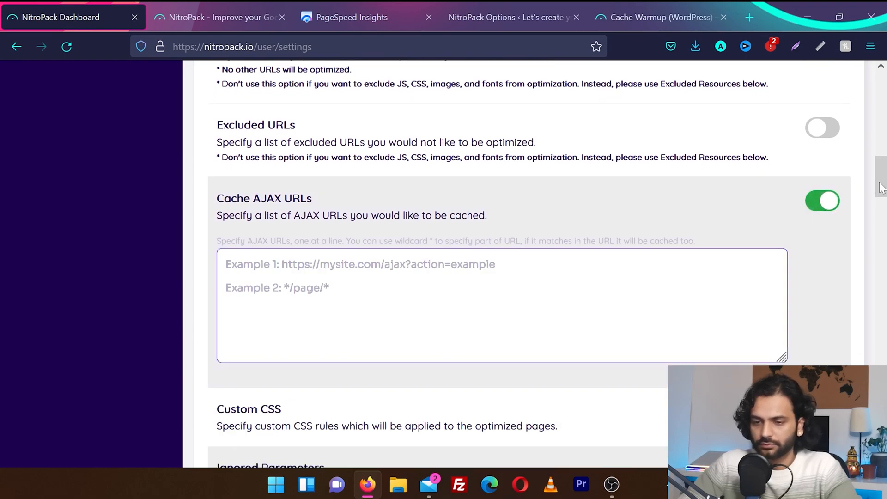
click(822, 200)
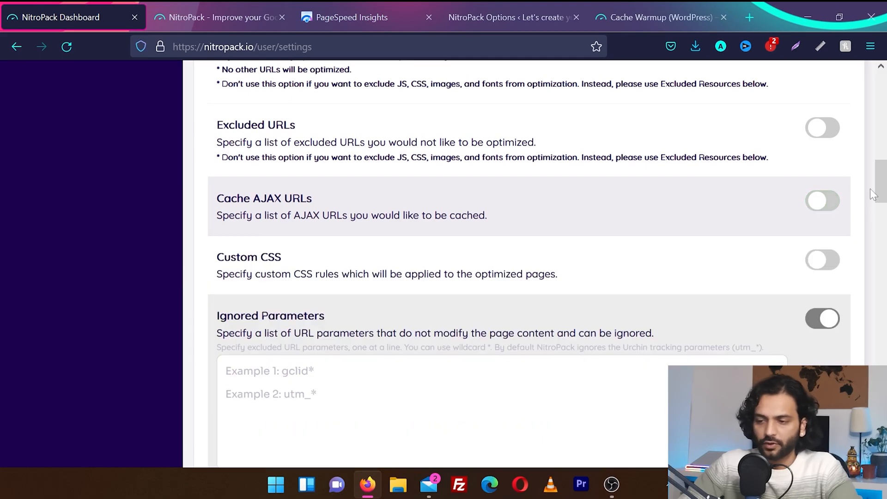
scroll(down, 3)
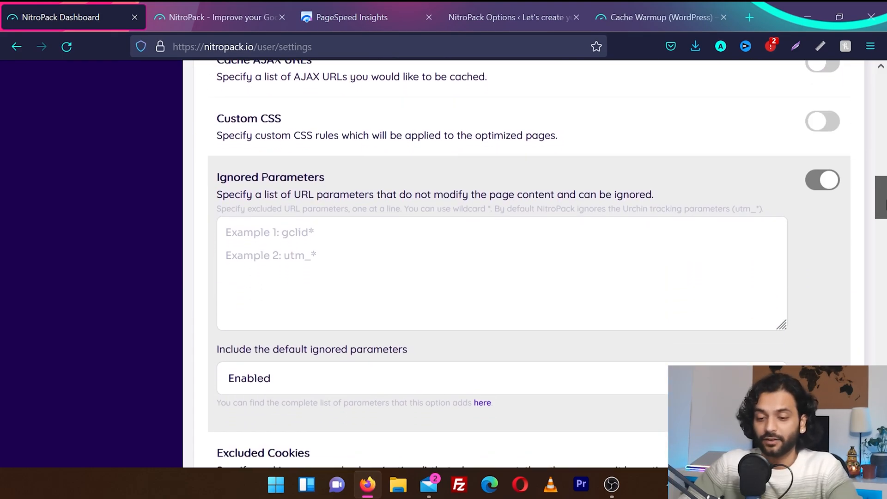
scroll(down, 3)
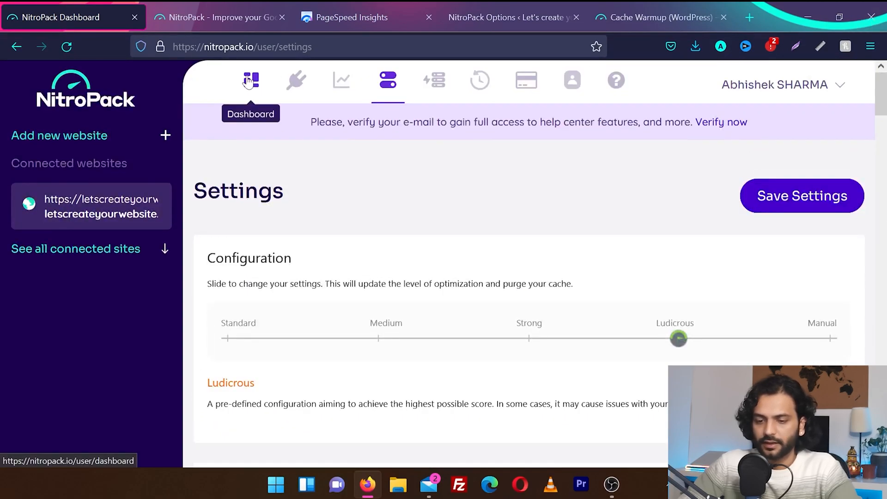
click(251, 79)
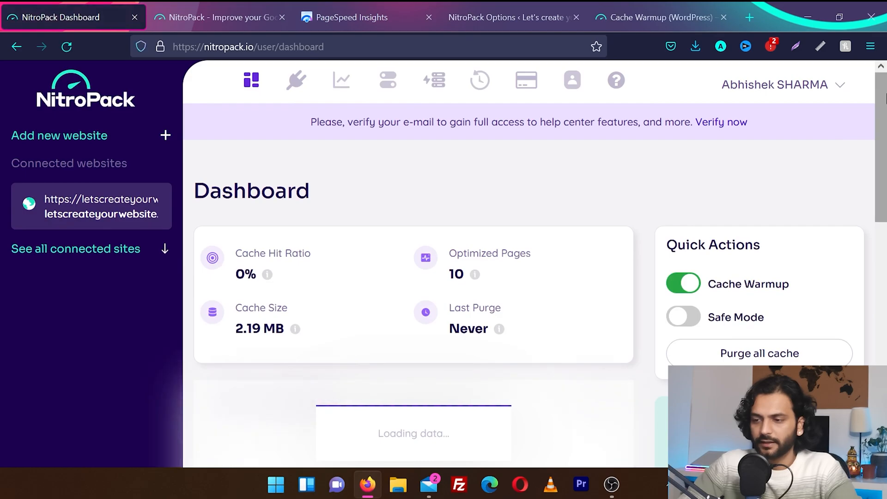
scroll(down, 3)
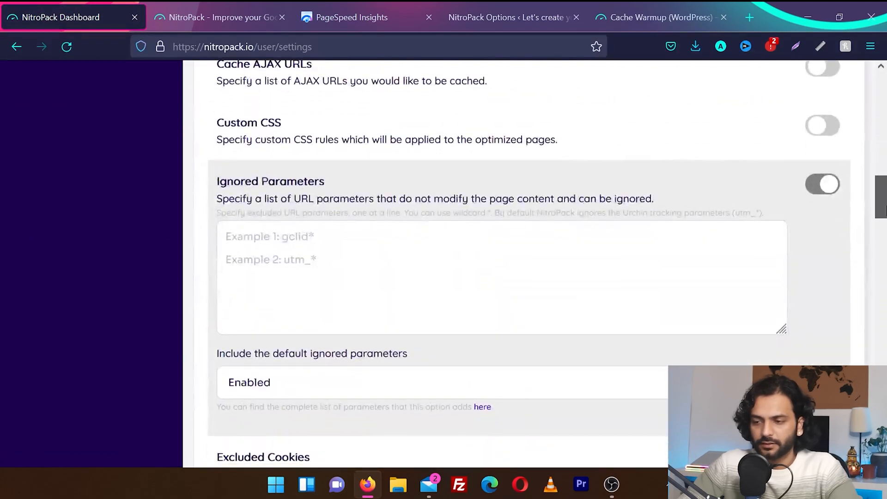
scroll(down, 3)
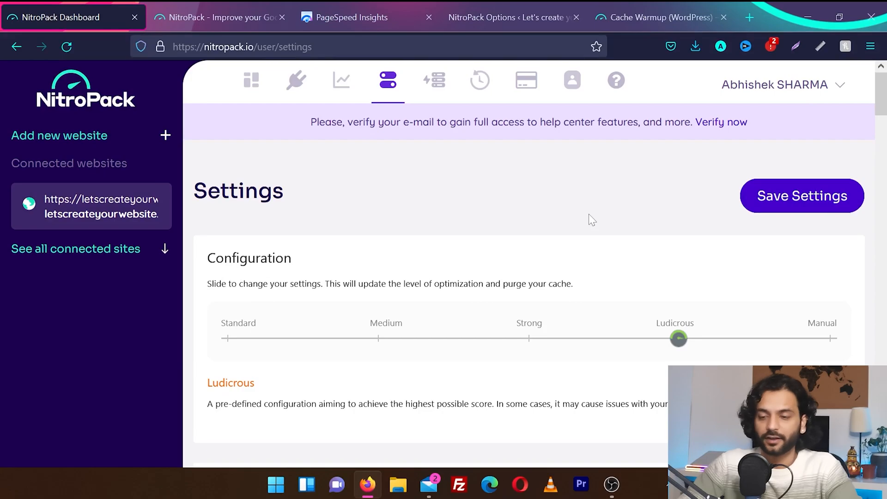
mouse_move(445, 183)
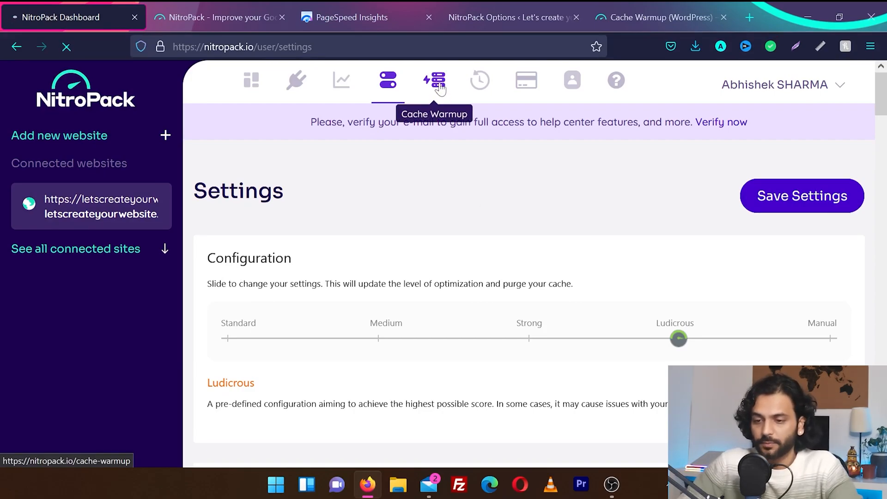
Step: View the Cache Warmup status and today's Service Usage Log chart, then the account profile page
click(434, 79)
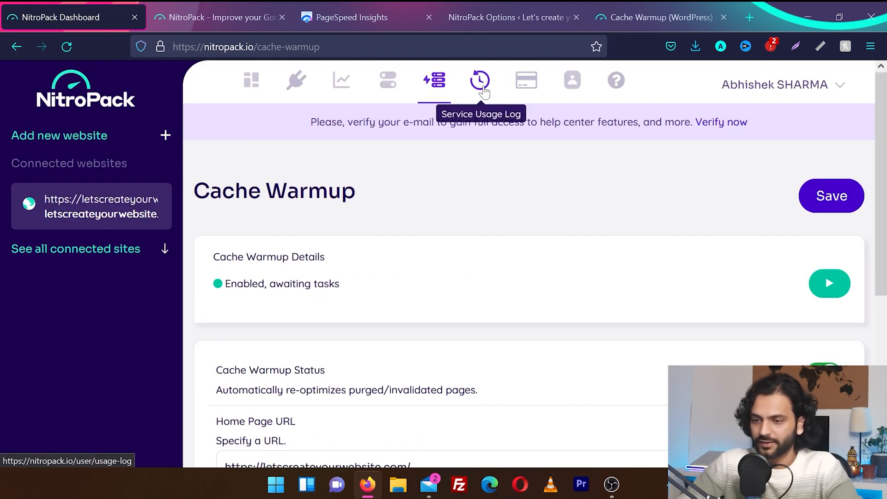
click(480, 79)
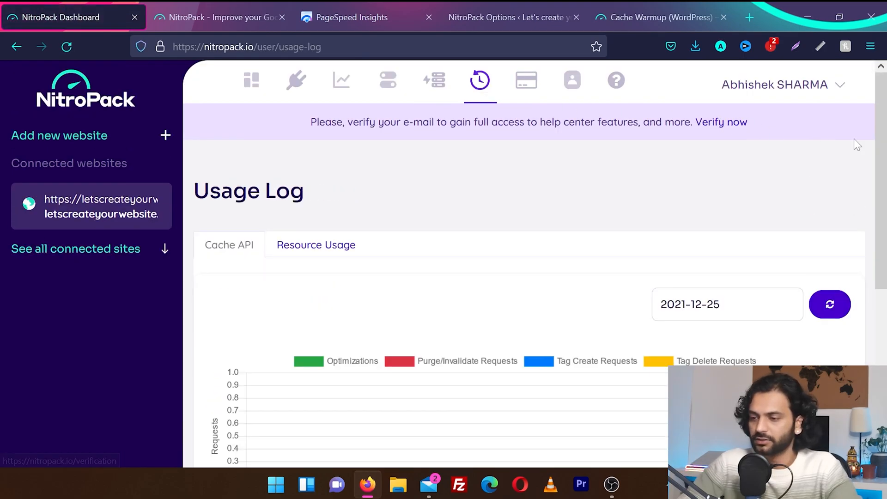
scroll(down, 3)
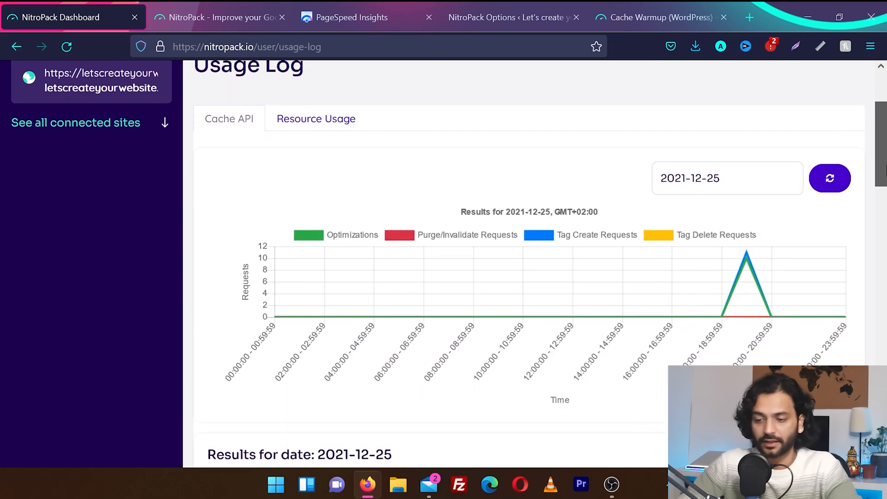
scroll(down, 3)
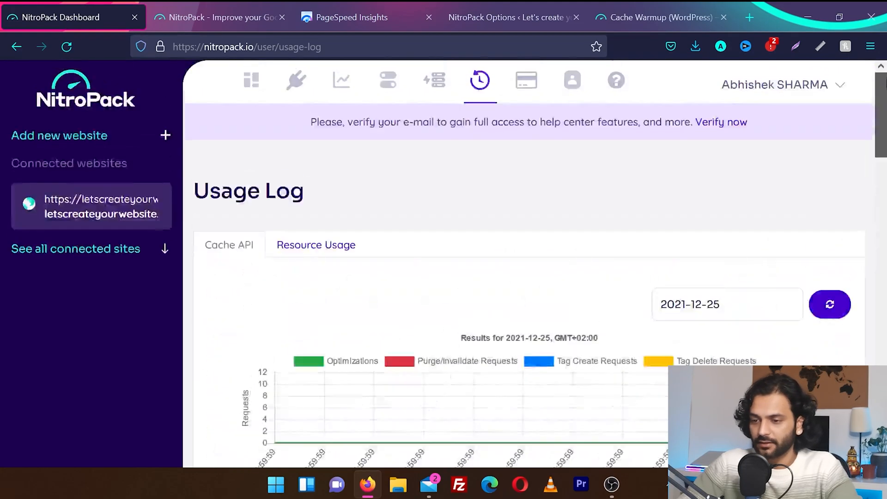
mouse_move(573, 80)
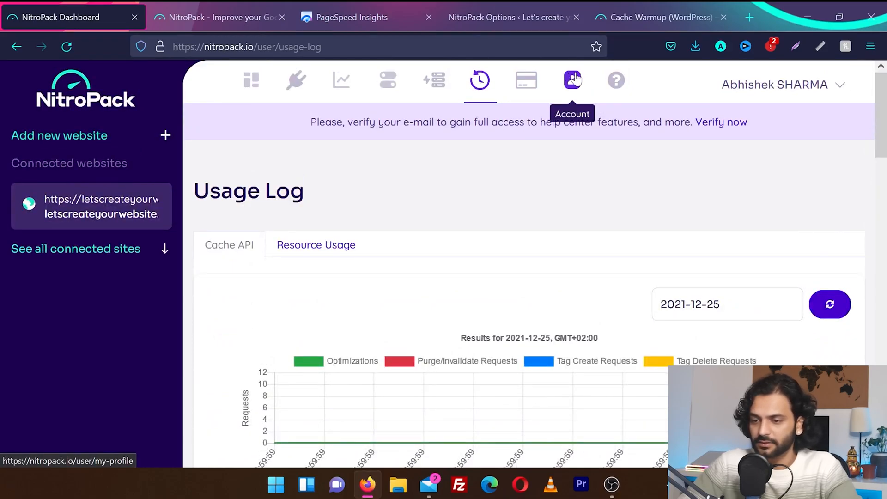
click(344, 16)
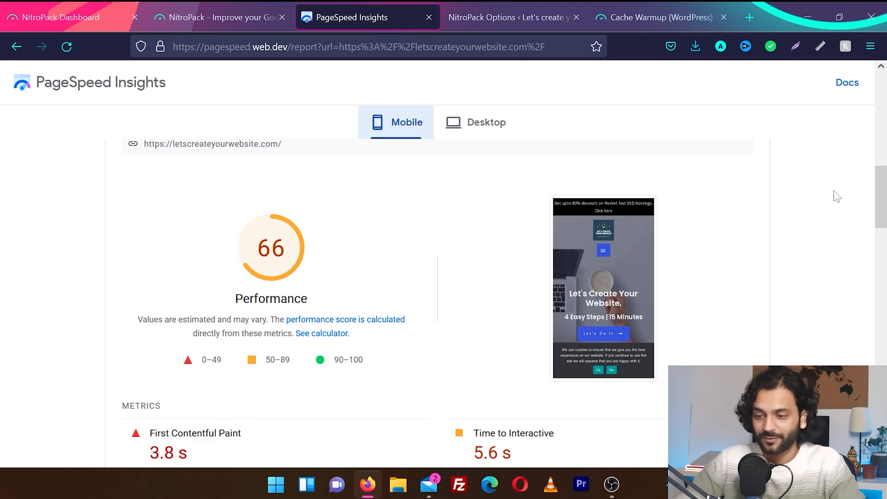
mouse_move(442, 151)
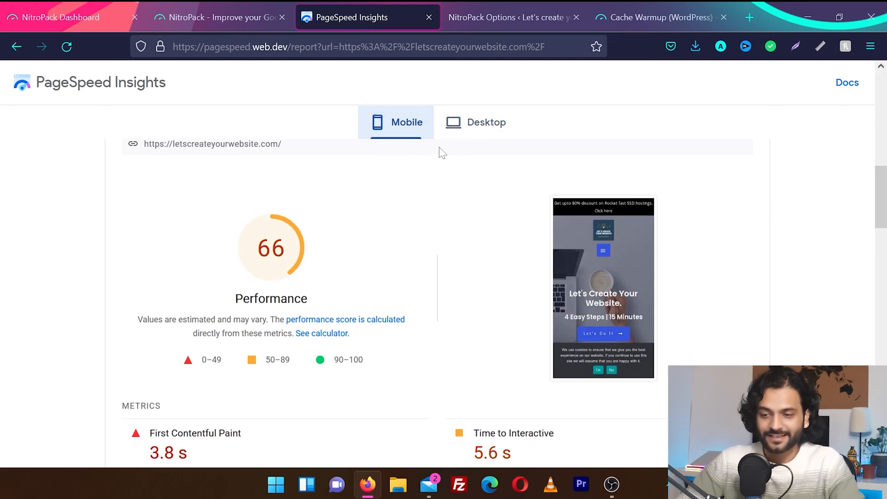
Step: Show the original desktop Performance score of 89 alongside the mobile 66
click(485, 122)
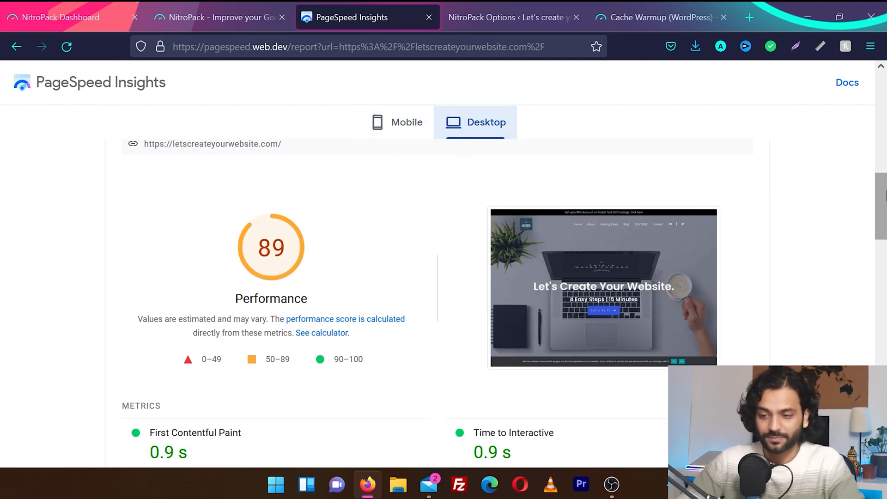
click(735, 160)
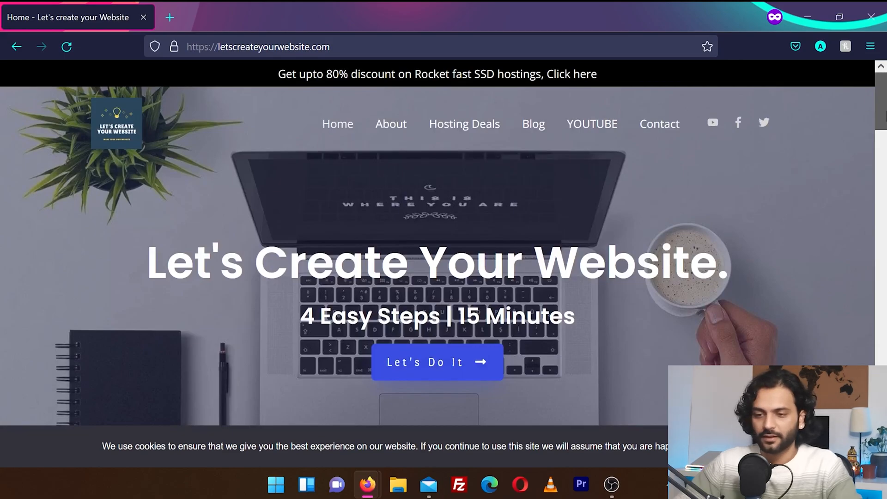
Step: Browse the live homepage and load the Hosting Deals page listing recommended hosting plans
scroll(down, 3)
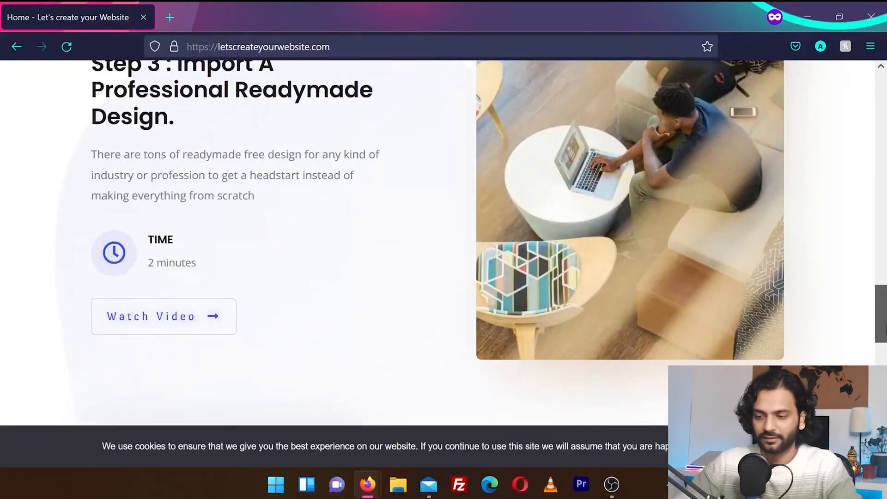
scroll(down, 3)
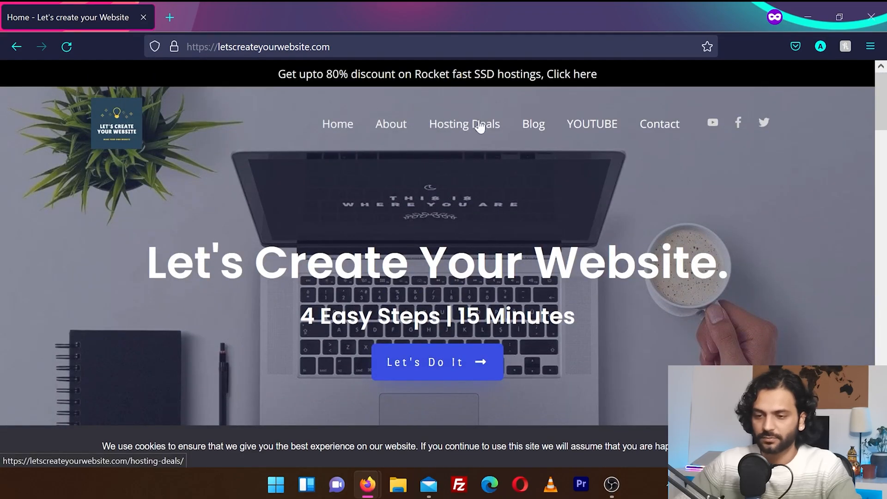
click(464, 123)
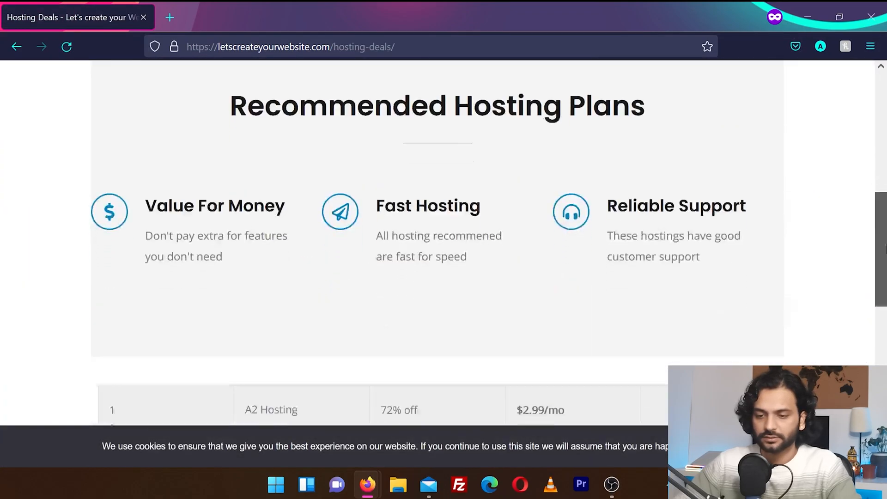
scroll(down, 3)
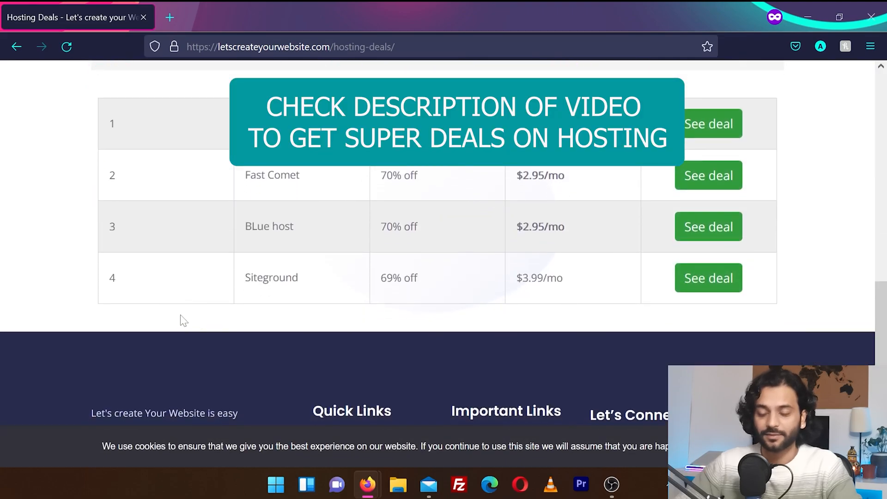
mouse_move(256, 337)
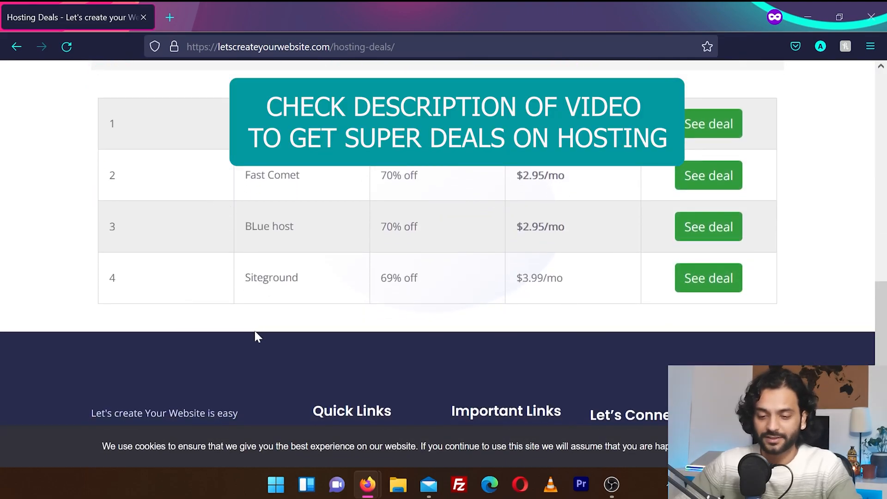
scroll(up, 3)
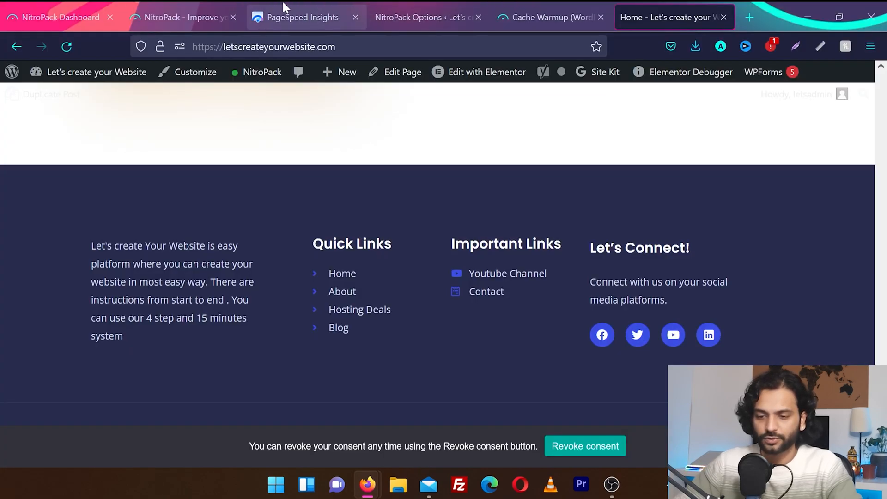
Step: Return to the PageSpeed report and review the old desktop and mobile results
click(304, 17)
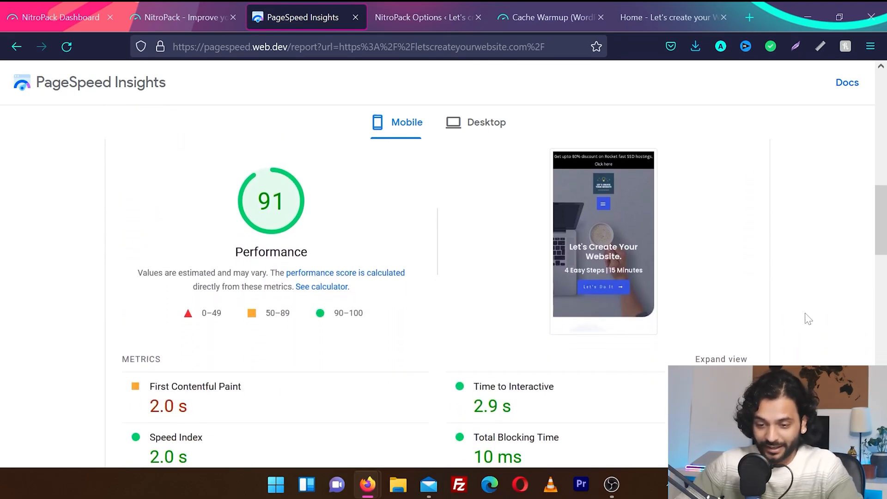
click(485, 122)
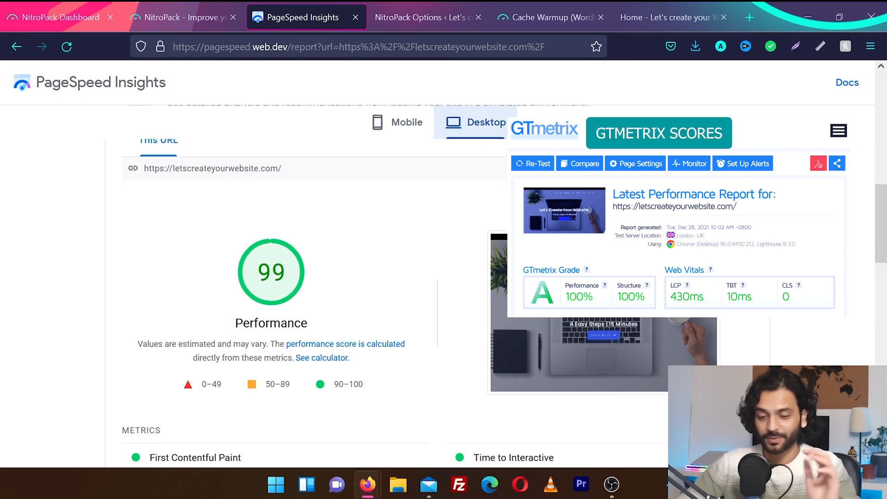
scroll(down, 3)
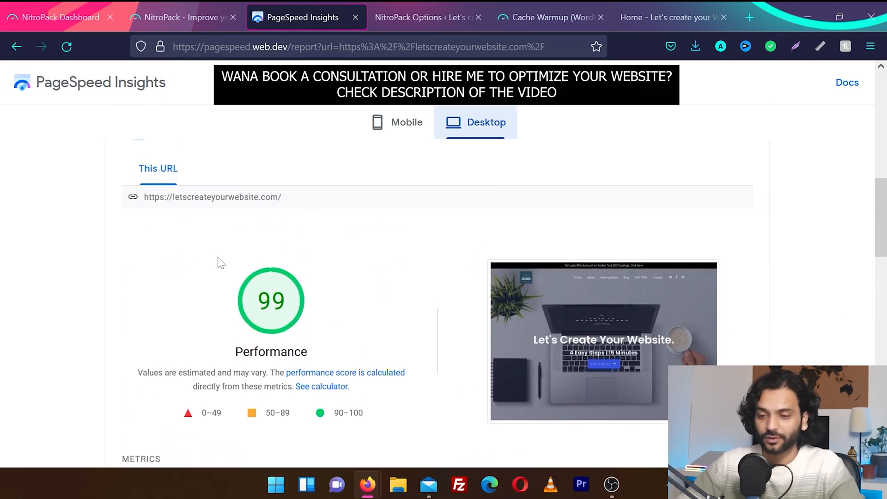
click(407, 122)
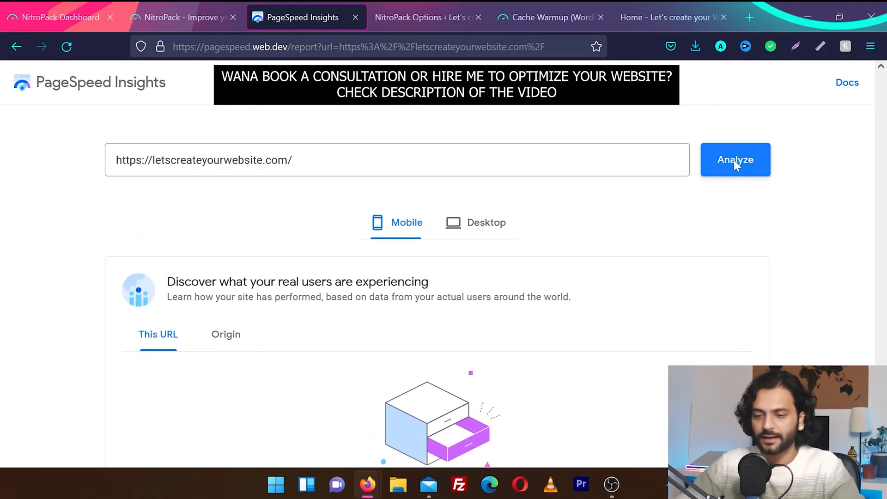
Step: Rerun the analysis, showing improved scores of 99 on desktop and 91 on mobile
click(735, 160)
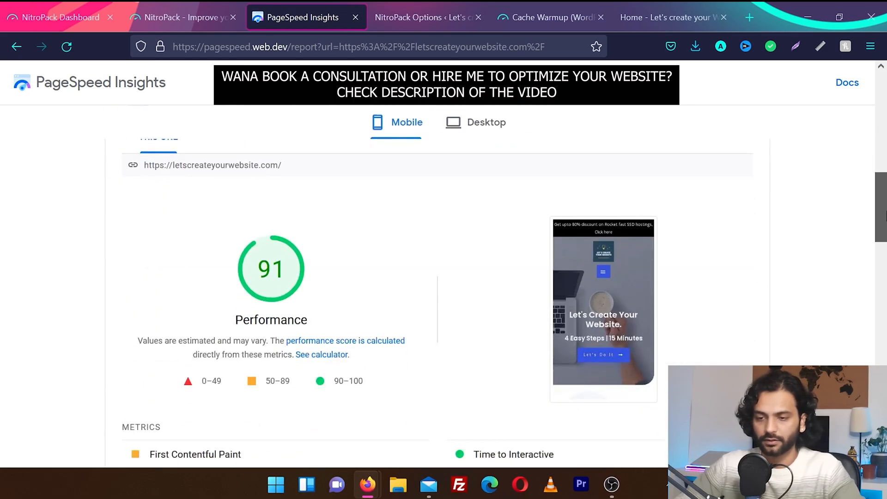
click(486, 122)
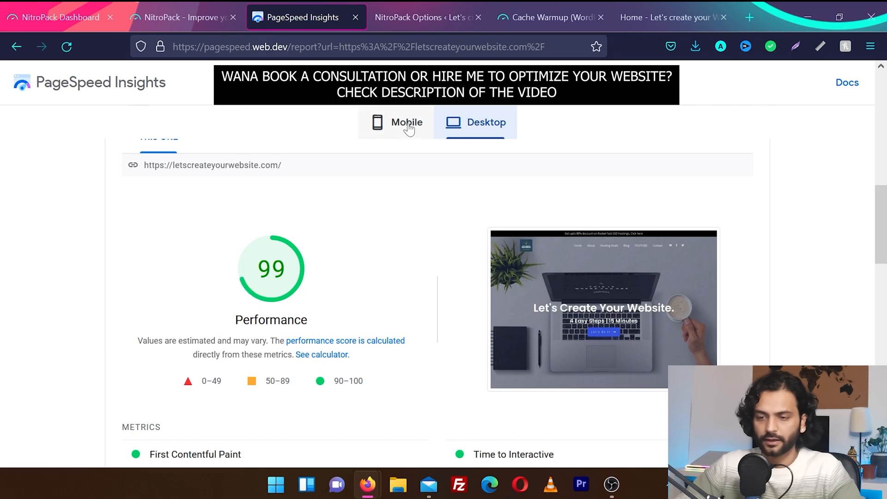
click(407, 122)
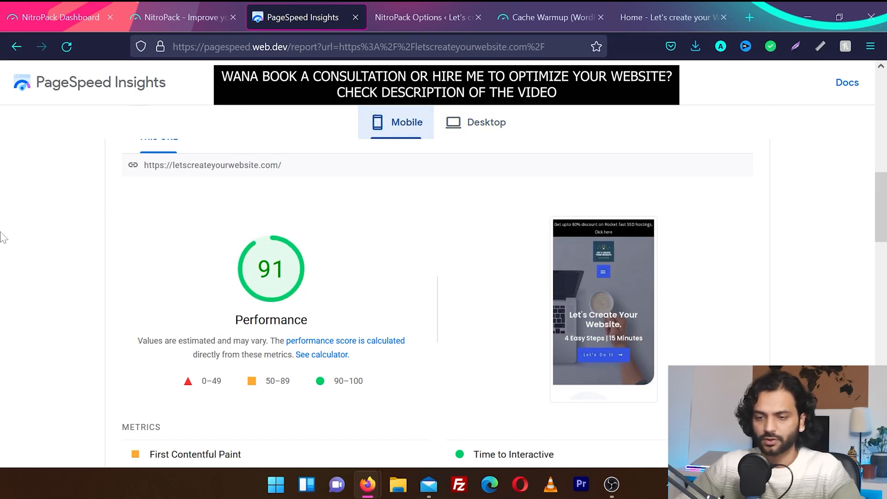
scroll(down, 3)
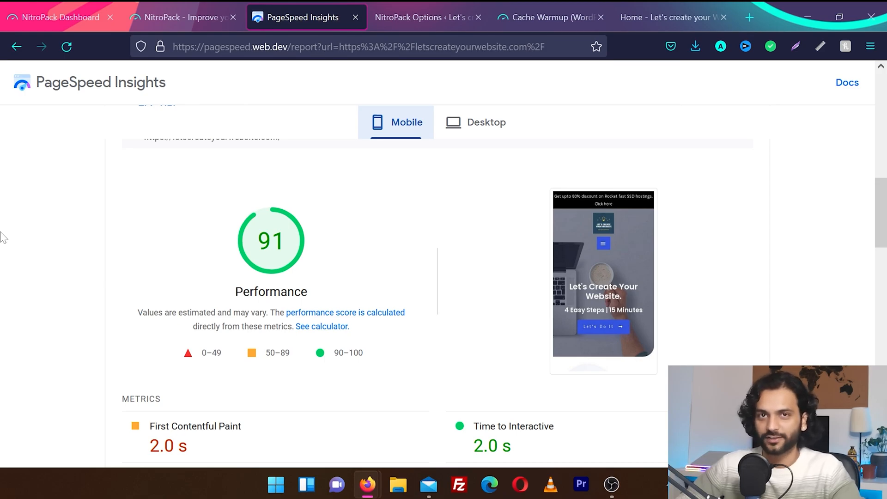
click(427, 16)
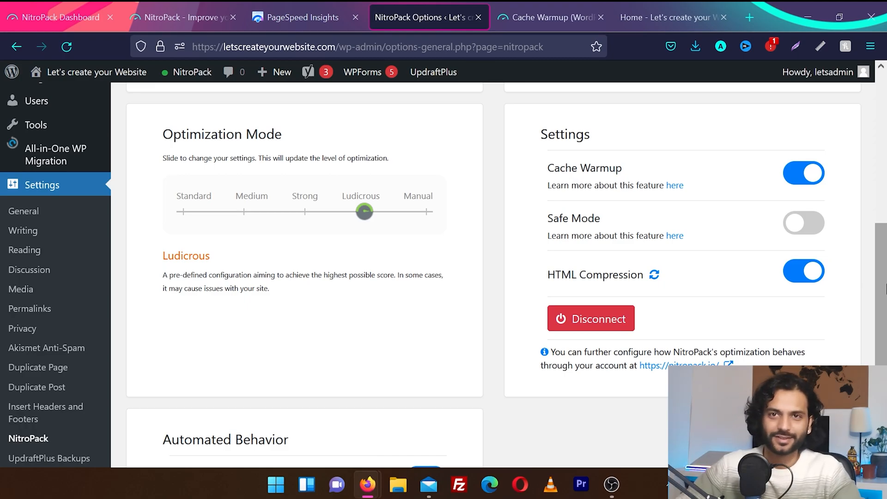
Step: View the NitroPack plugin options in WordPress showing Ludicrous mode with Cache Warmup and HTML Compression on
click(296, 17)
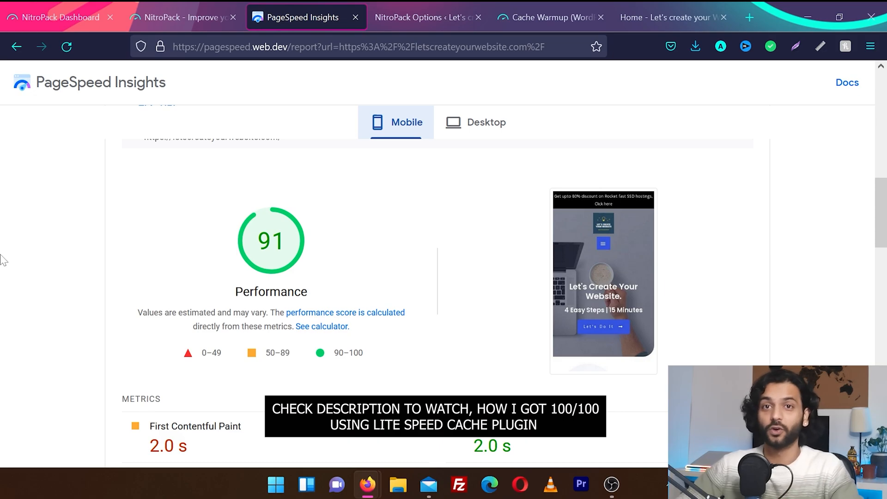
Step: Review the site's Active Features on the NitroPack dashboard, then the final desktop report scoring 99
click(56, 17)
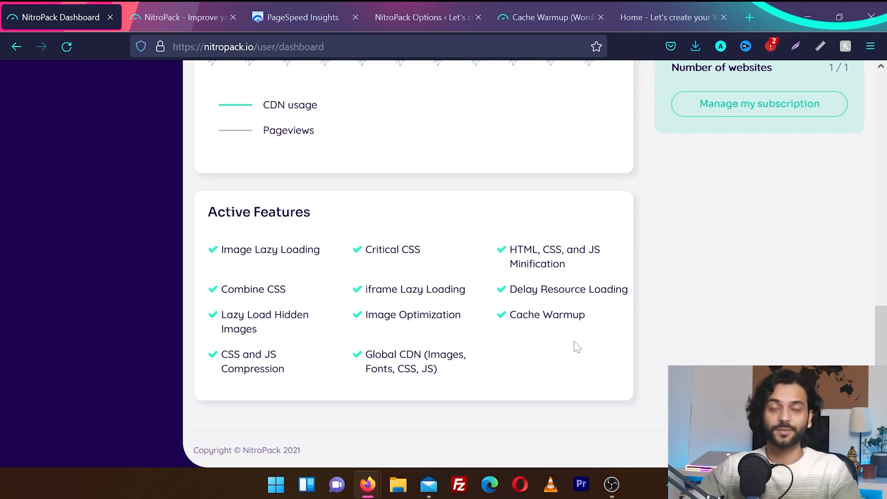
click(301, 16)
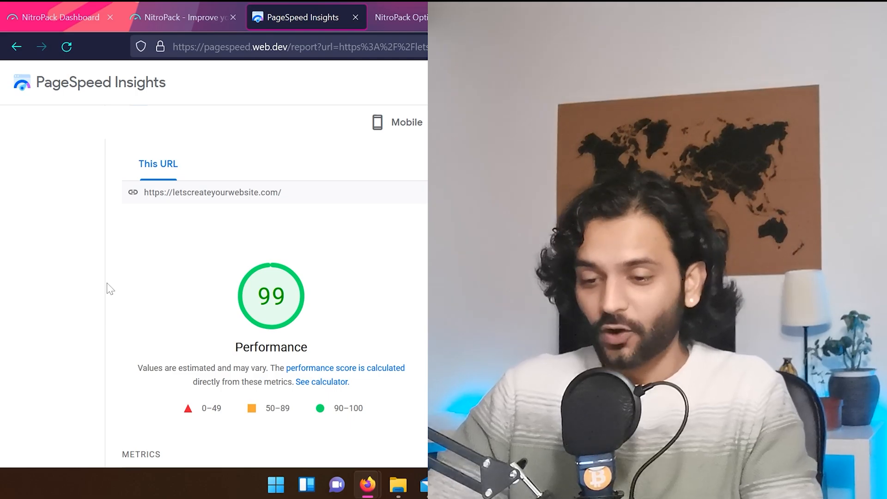